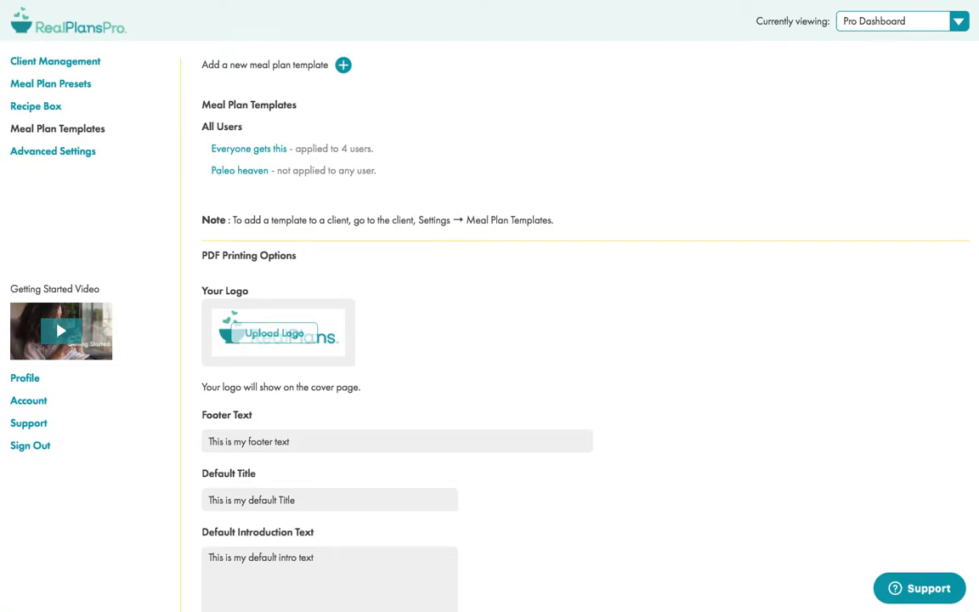
mouse_move(357, 190)
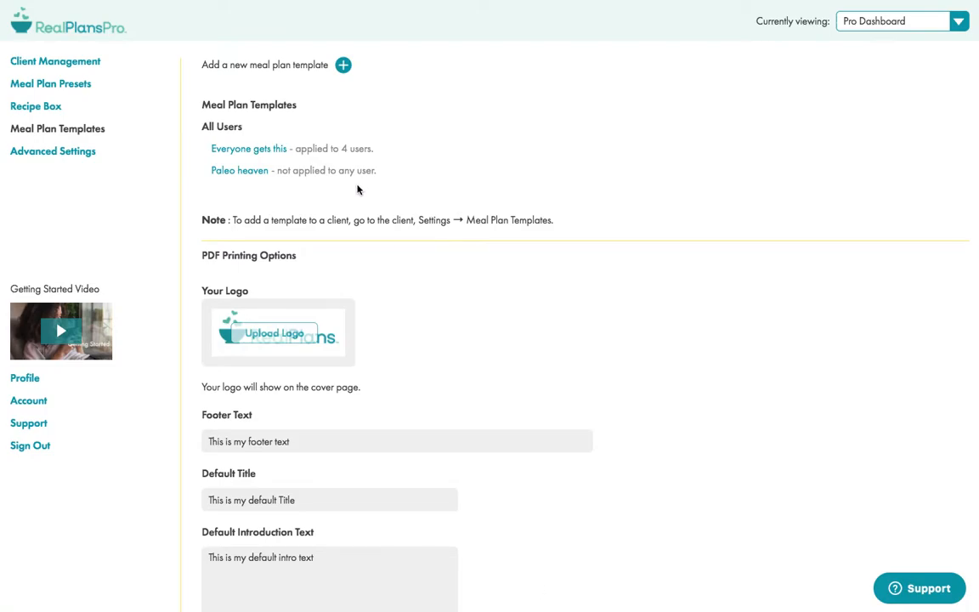
mouse_move(330, 199)
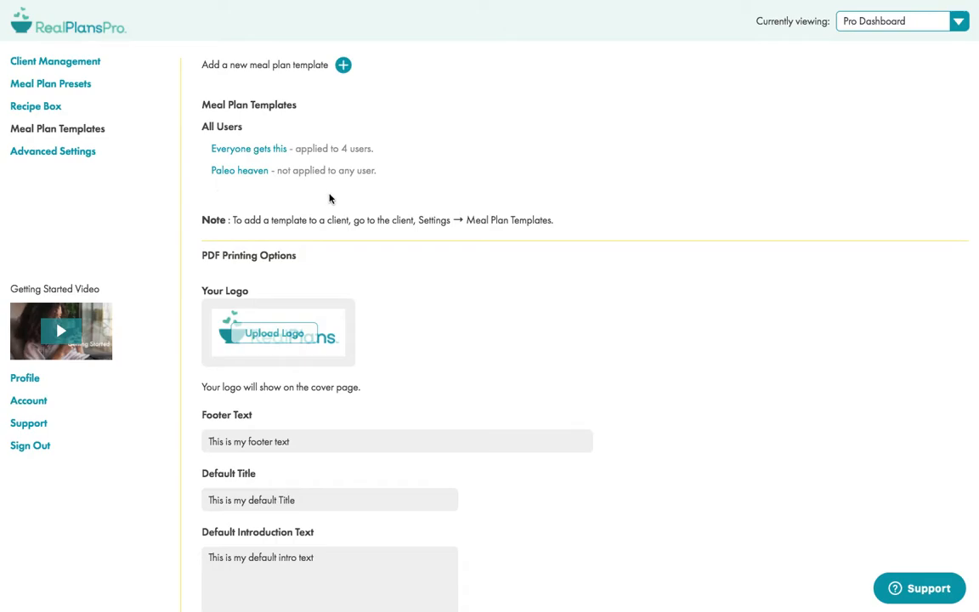
mouse_move(552, 198)
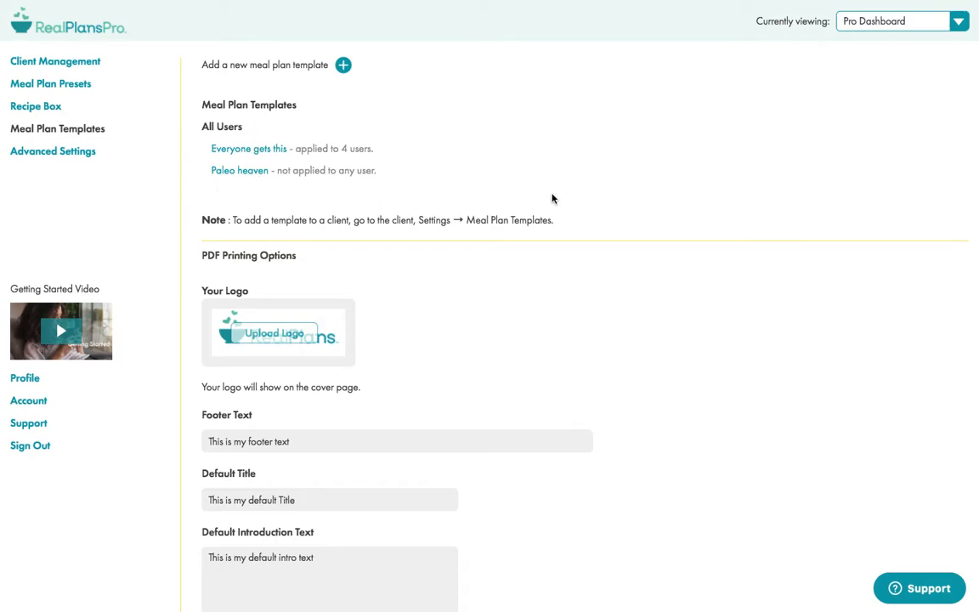
Step: Scroll through the PDF printing options down to the content options and Theme Colors settings
scroll("down", 3)
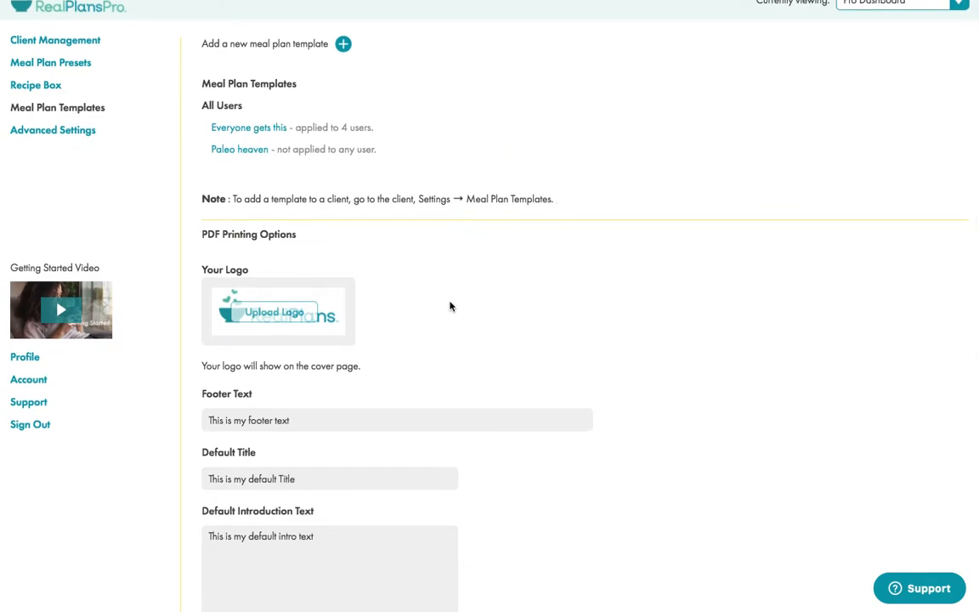
scroll("down", 3)
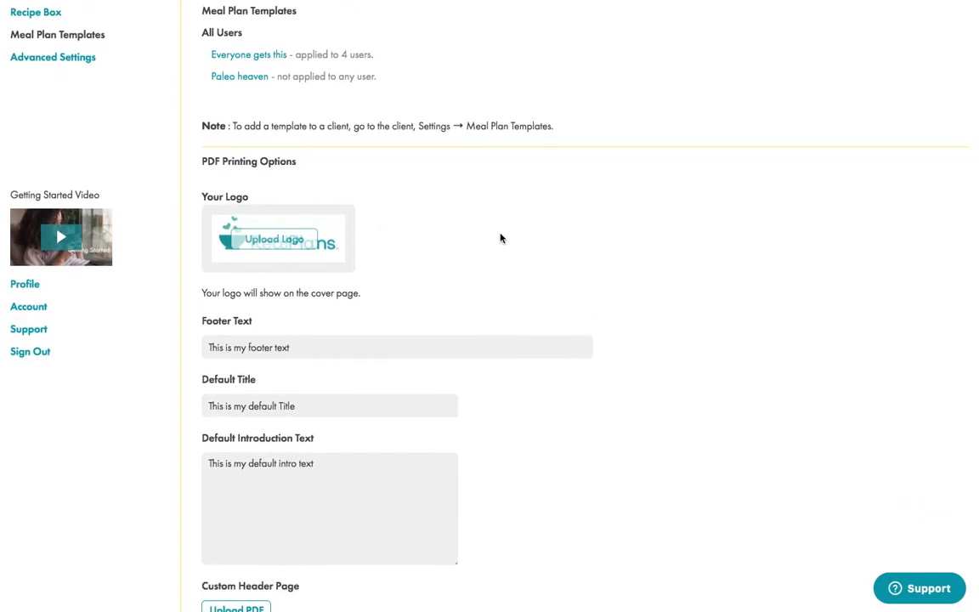
scroll("down", 3)
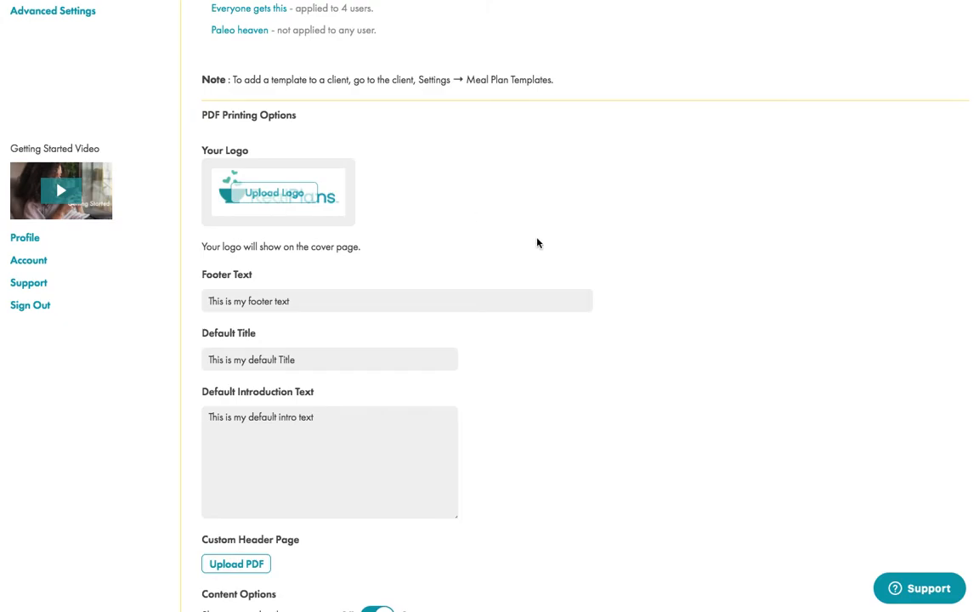
scroll("down", 3)
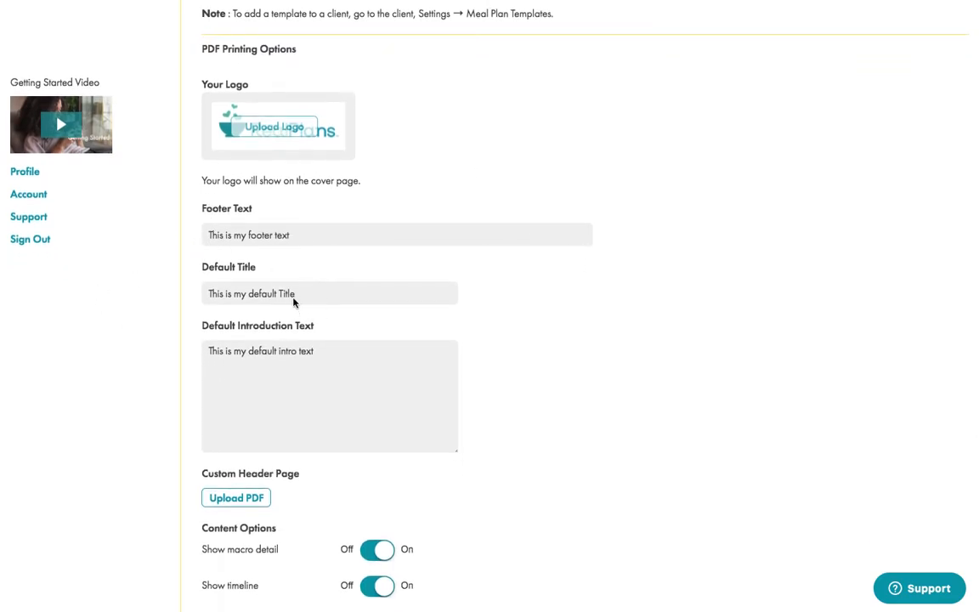
mouse_move(302, 365)
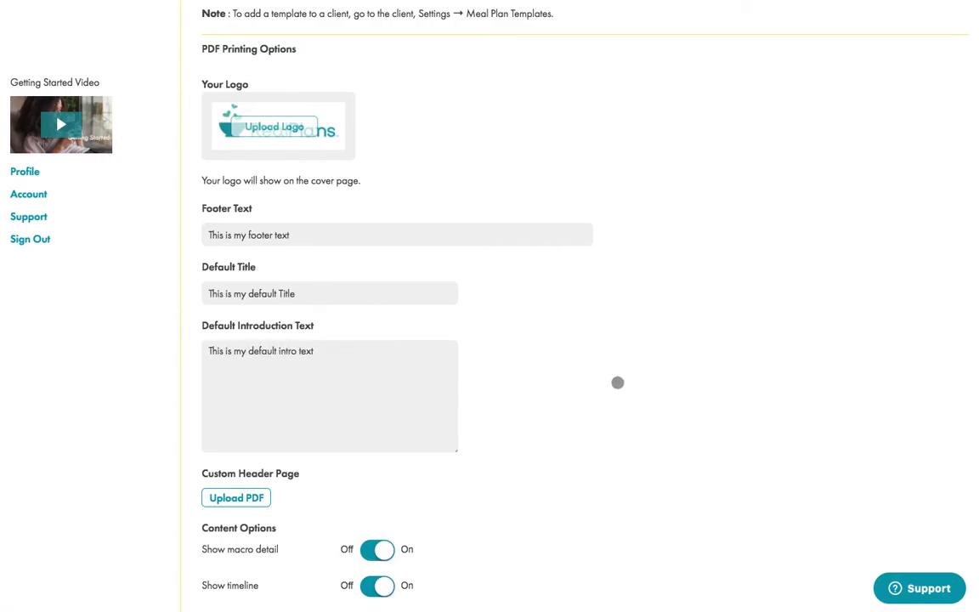
scroll("down", 3)
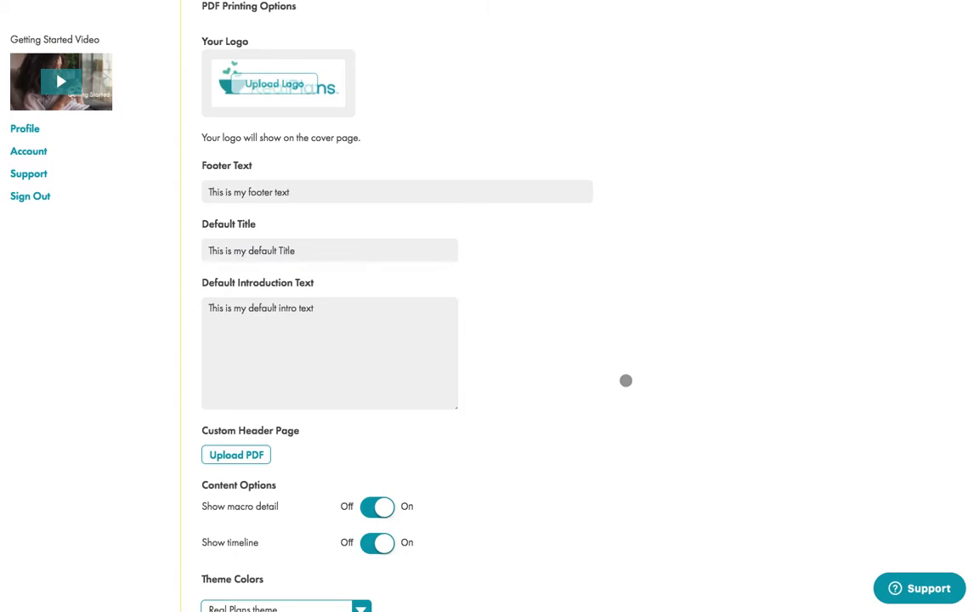
scroll("down", 3)
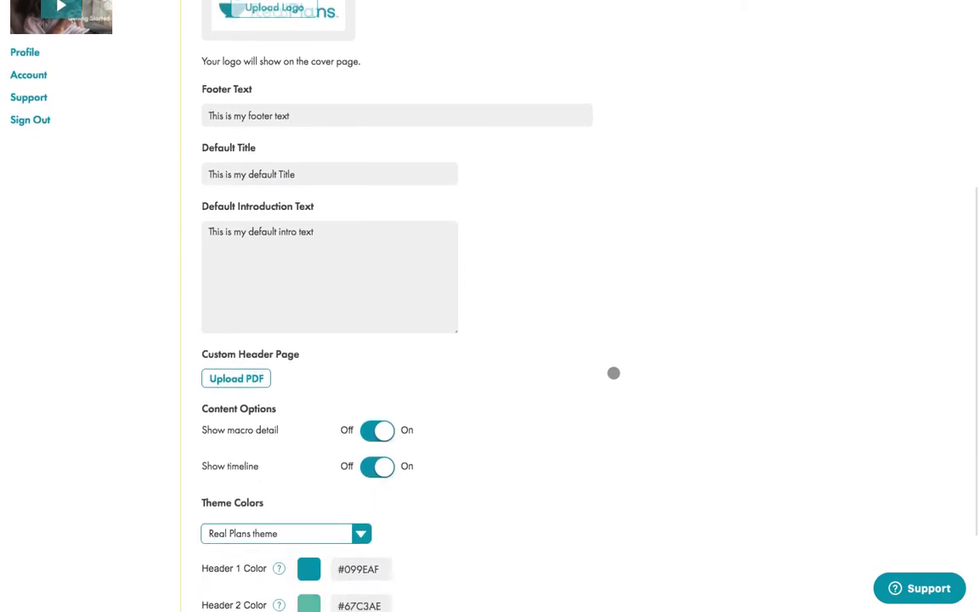
scroll("down", 3)
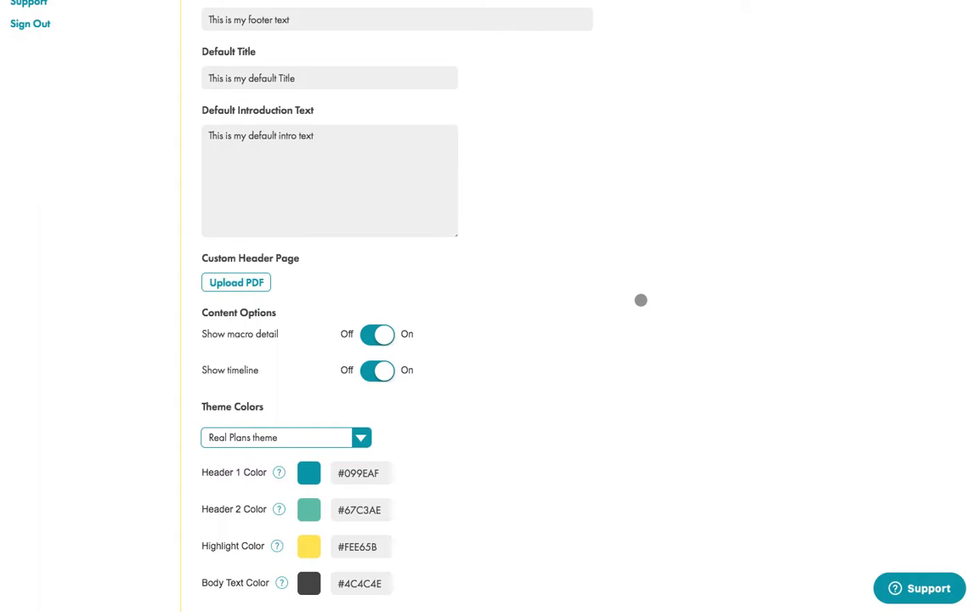
scroll("down", 3)
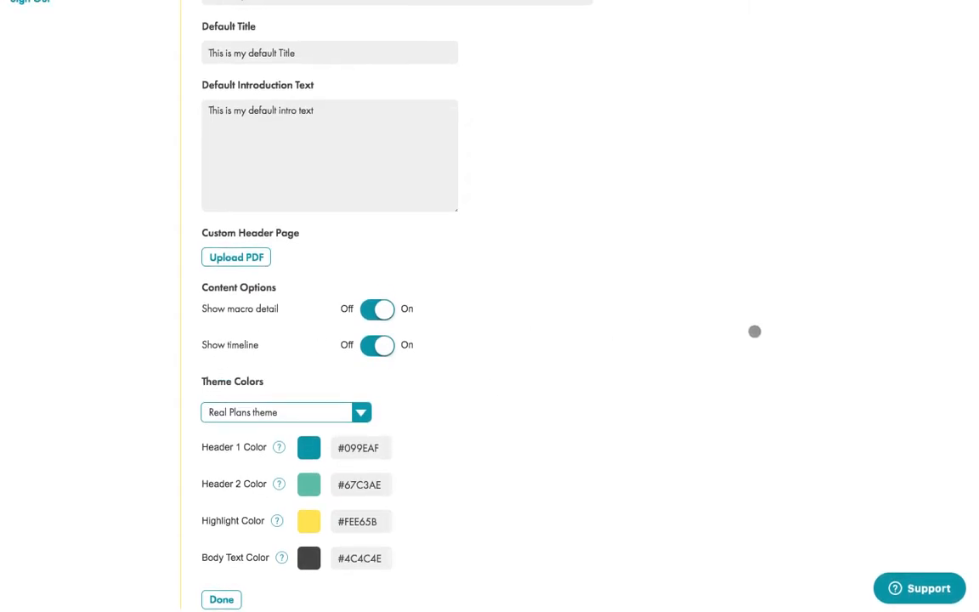
mouse_move(327, 289)
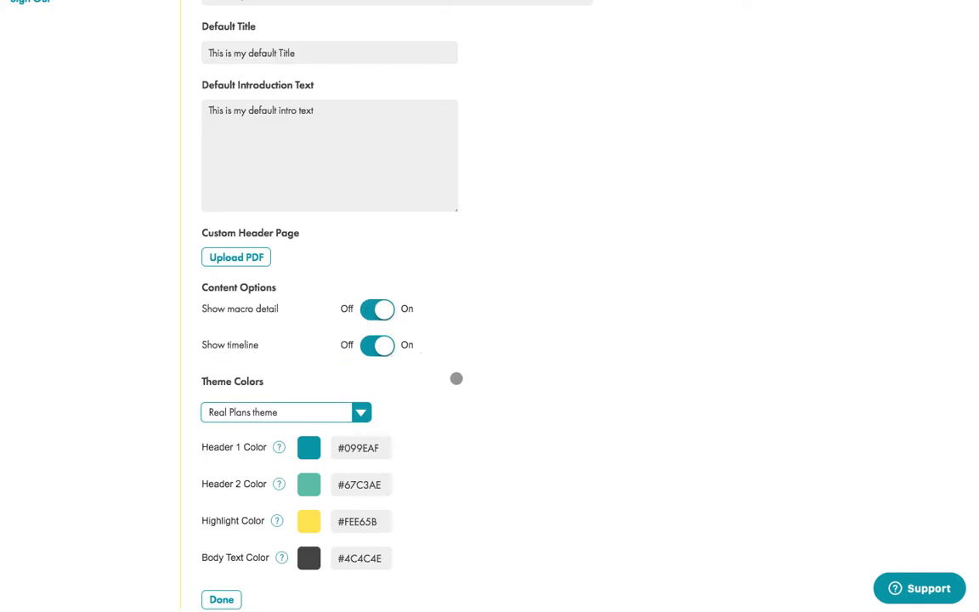
mouse_move(371, 433)
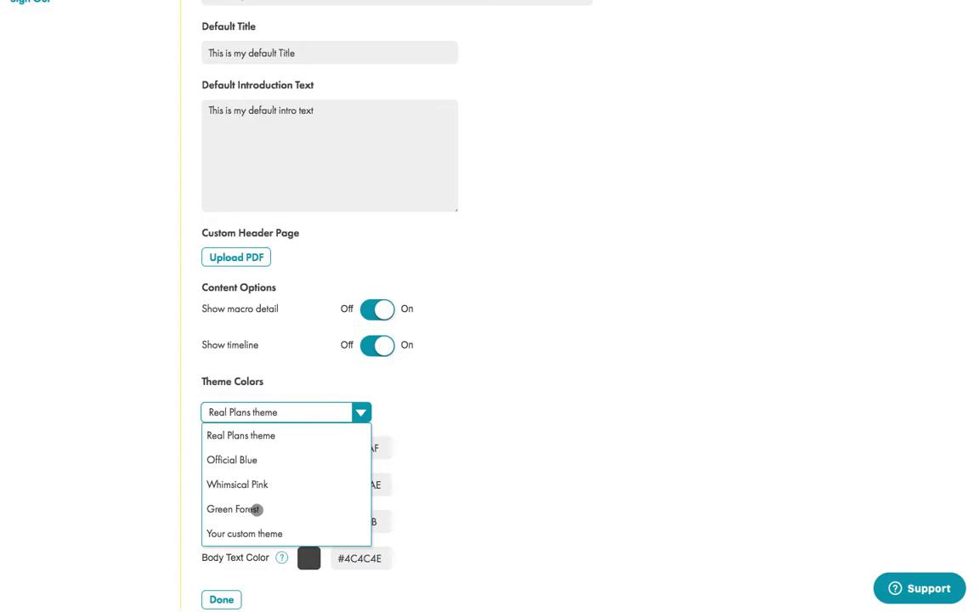
Step: Preview Whimsical Pink, revert to the Real Plans theme and check its colour picker values
left_click(238, 484)
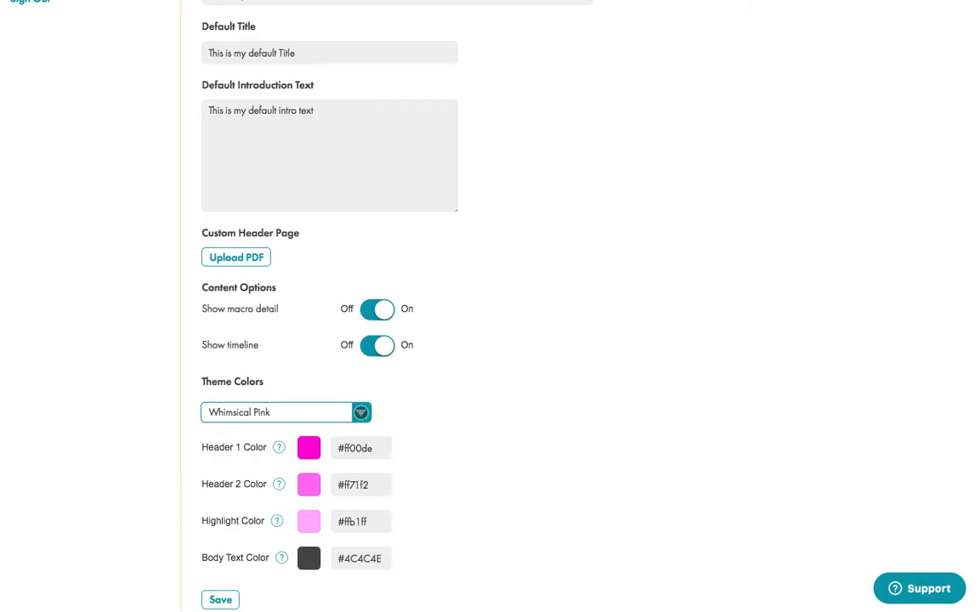
left_click(285, 412)
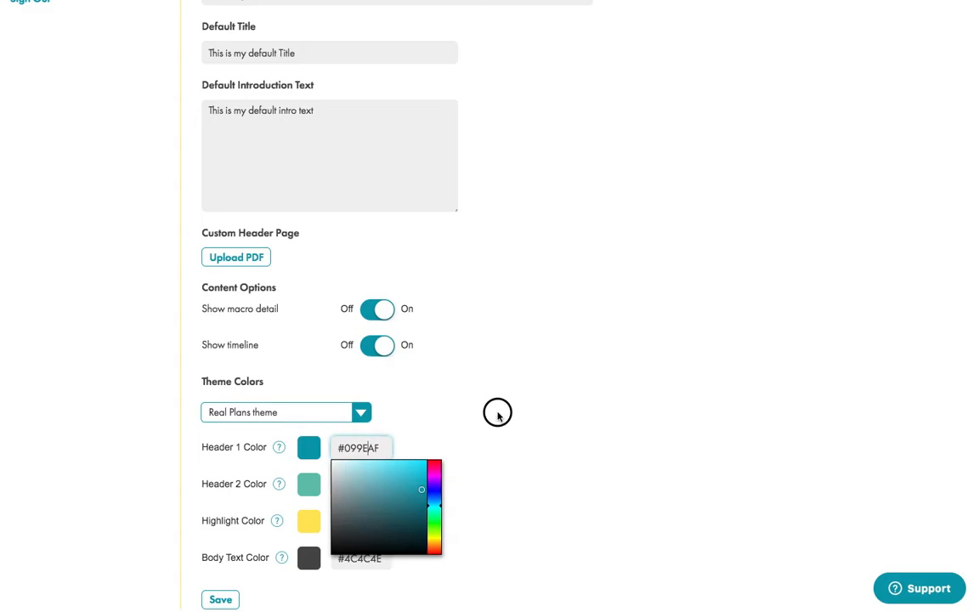
left_click(500, 413)
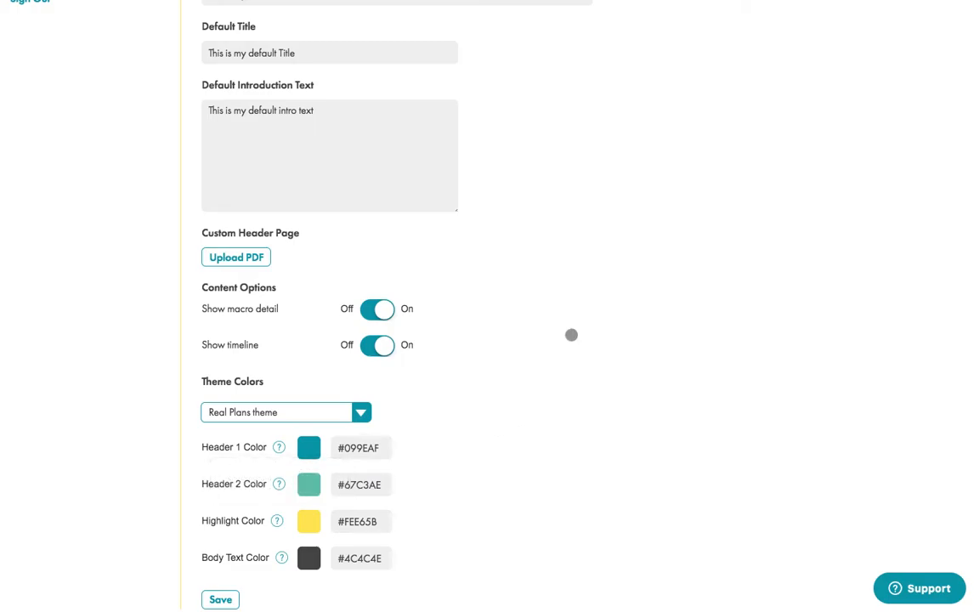
mouse_move(586, 323)
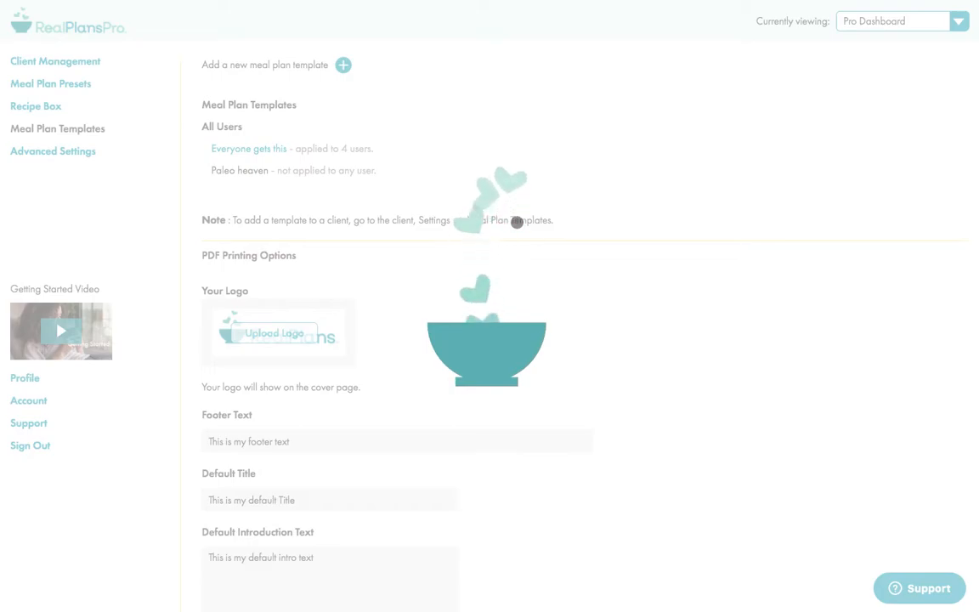
Step: Open the Paleo heaven template from the Meal Plan Templates list
left_click(238, 170)
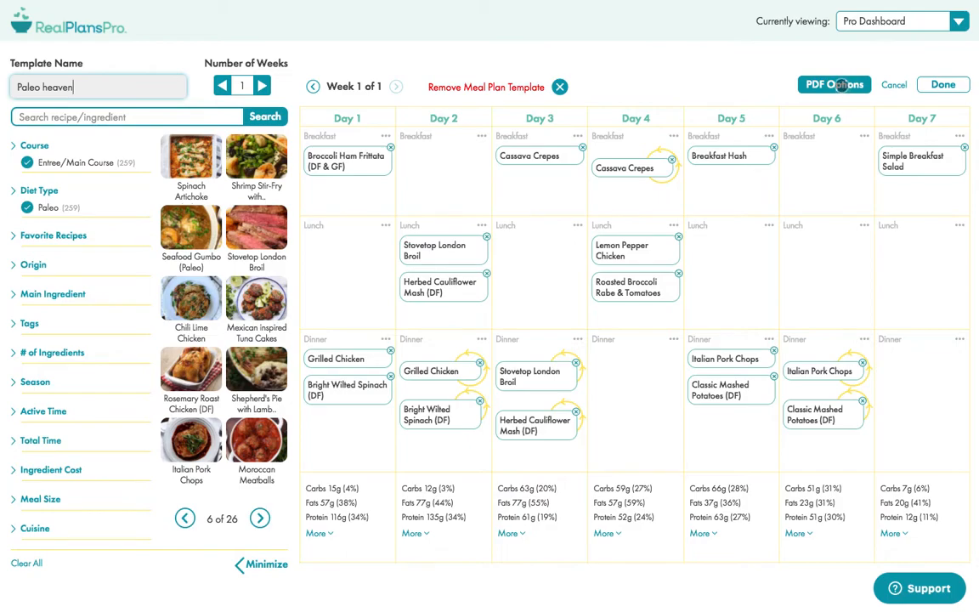
mouse_move(758, 274)
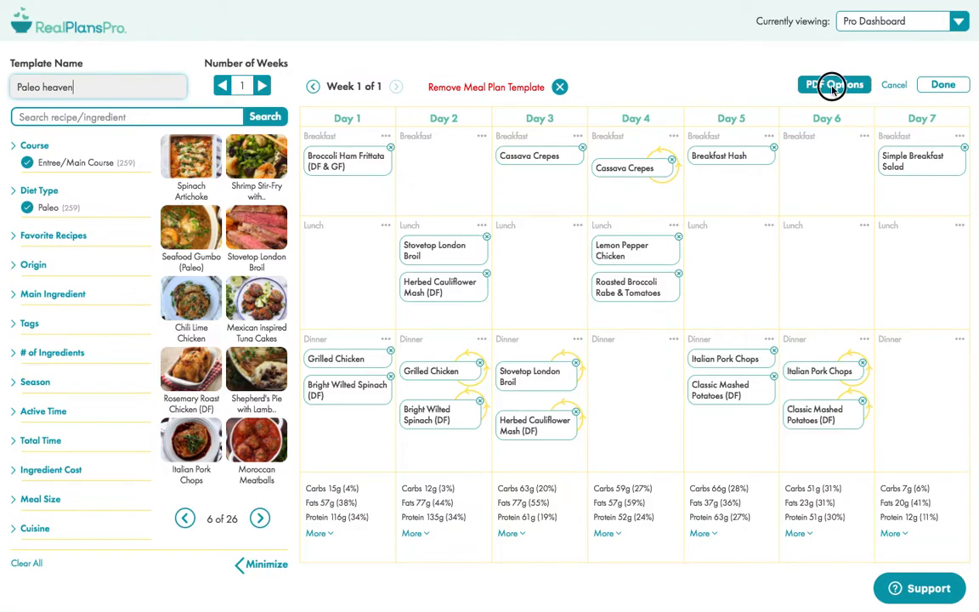
Step: Bring up PDF Options for the Paleo heaven weekly calendar
left_click(832, 85)
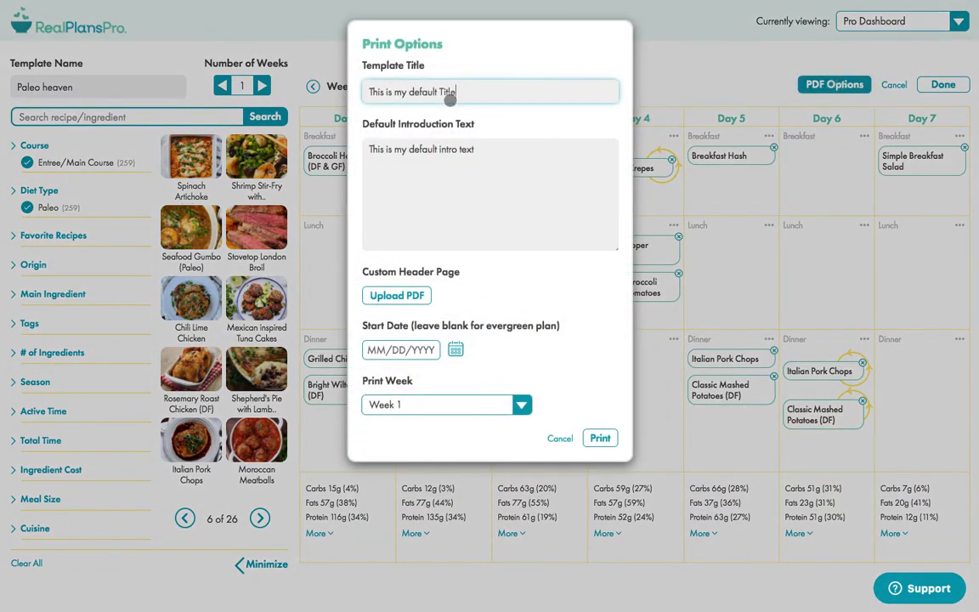
mouse_move(460, 173)
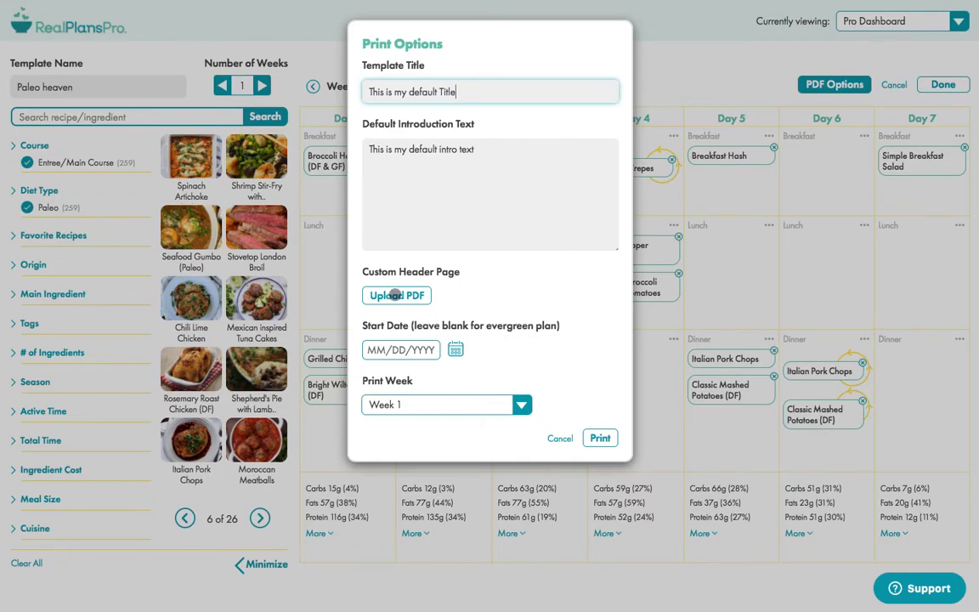
mouse_move(481, 285)
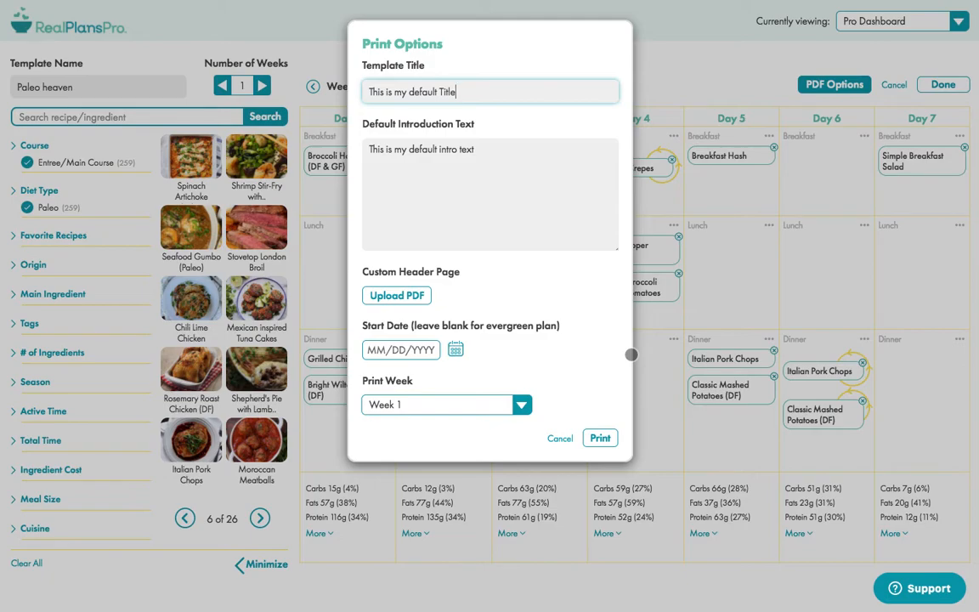
mouse_move(544, 360)
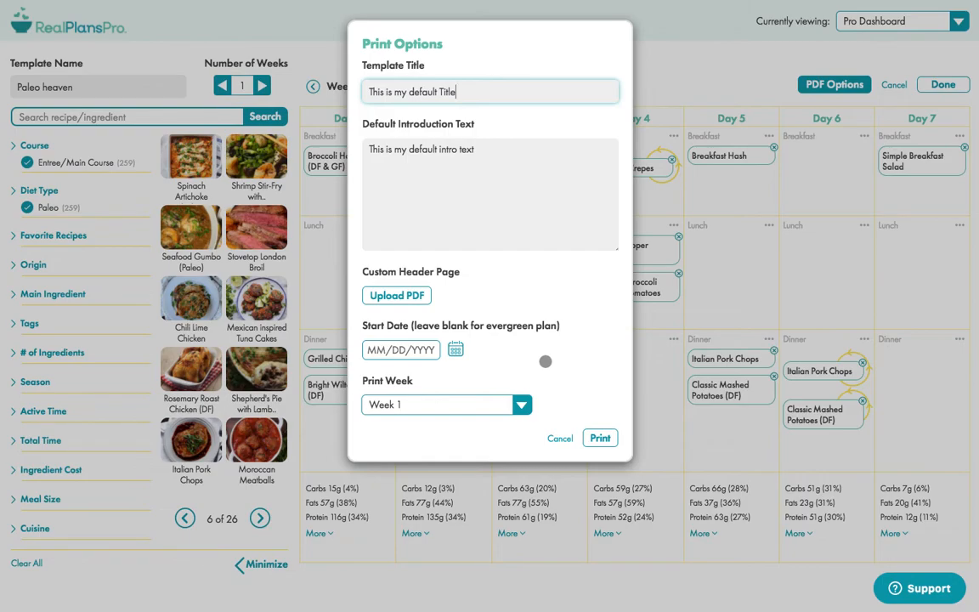
mouse_move(542, 418)
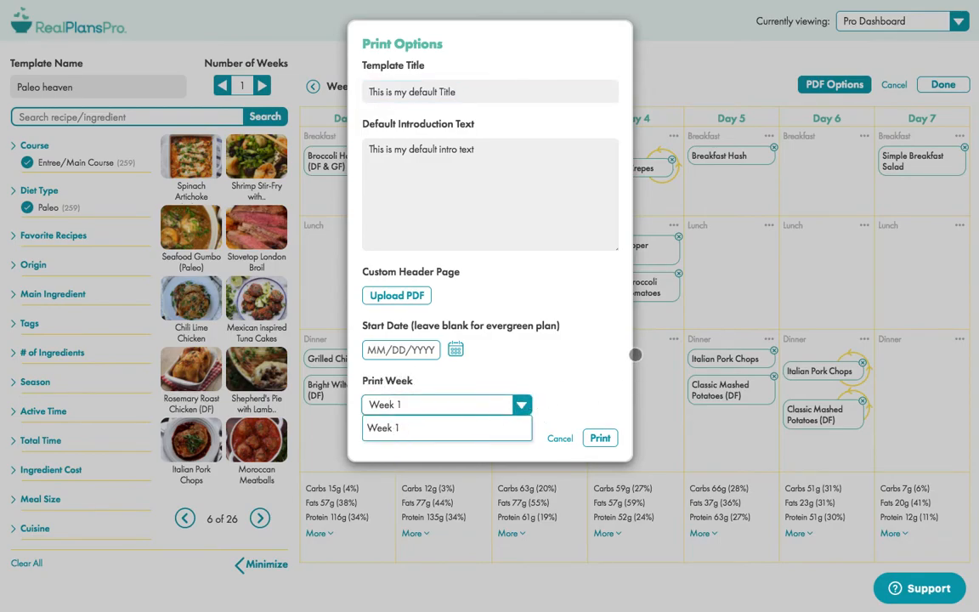
Step: Choose Week 1 as the print week and print the plan to a PDF preview
left_click(445, 428)
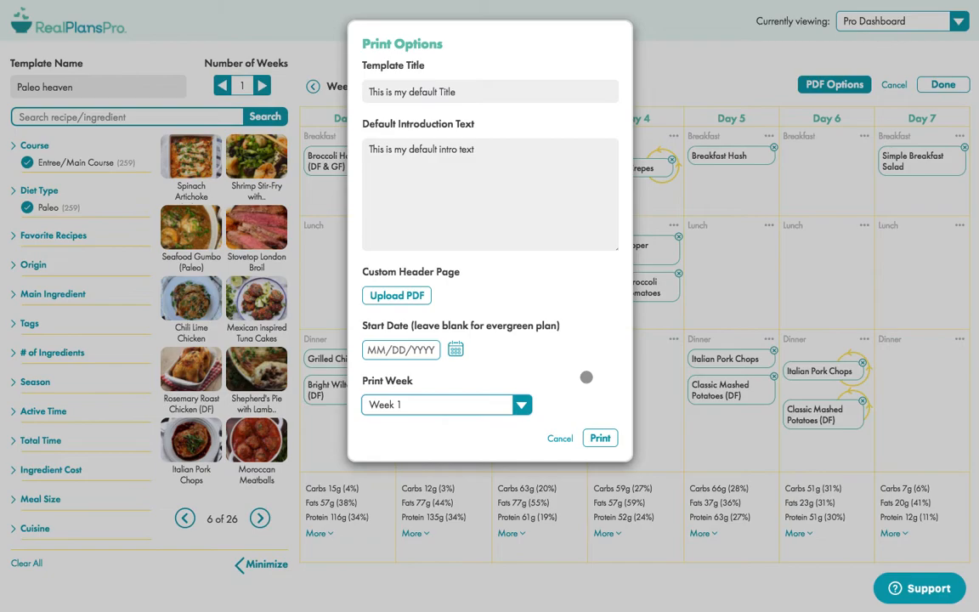
mouse_move(523, 425)
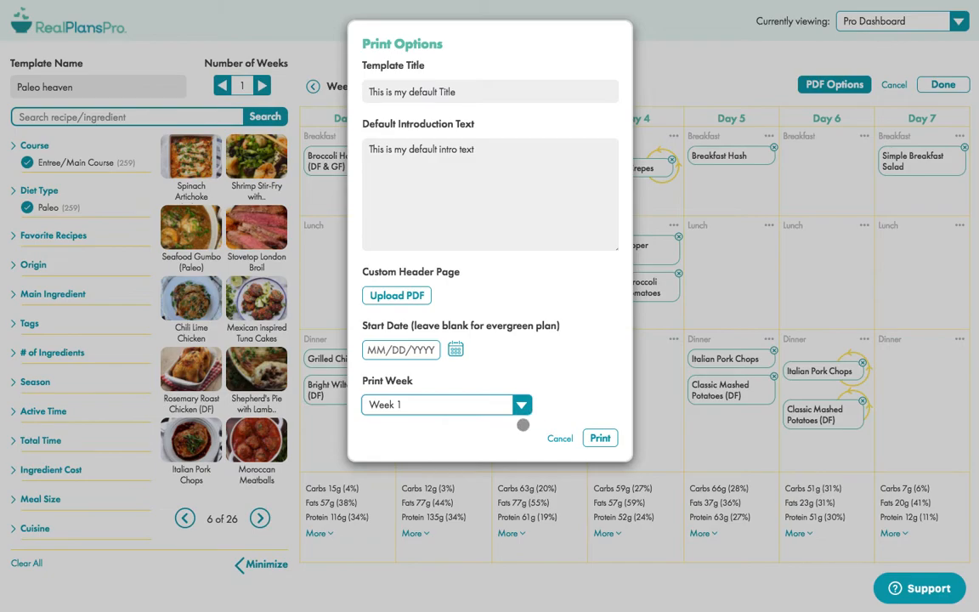
left_click(522, 404)
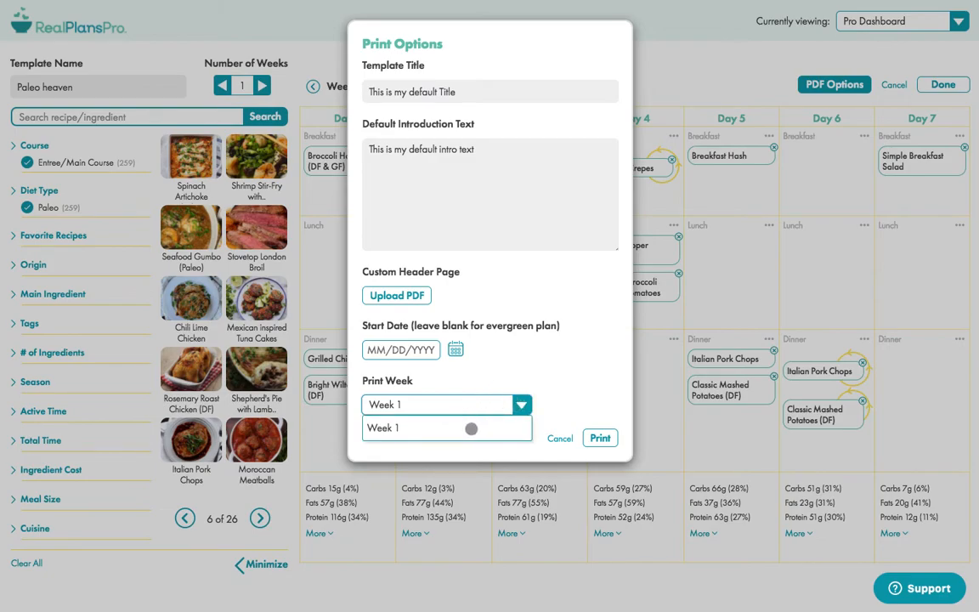
left_click(445, 428)
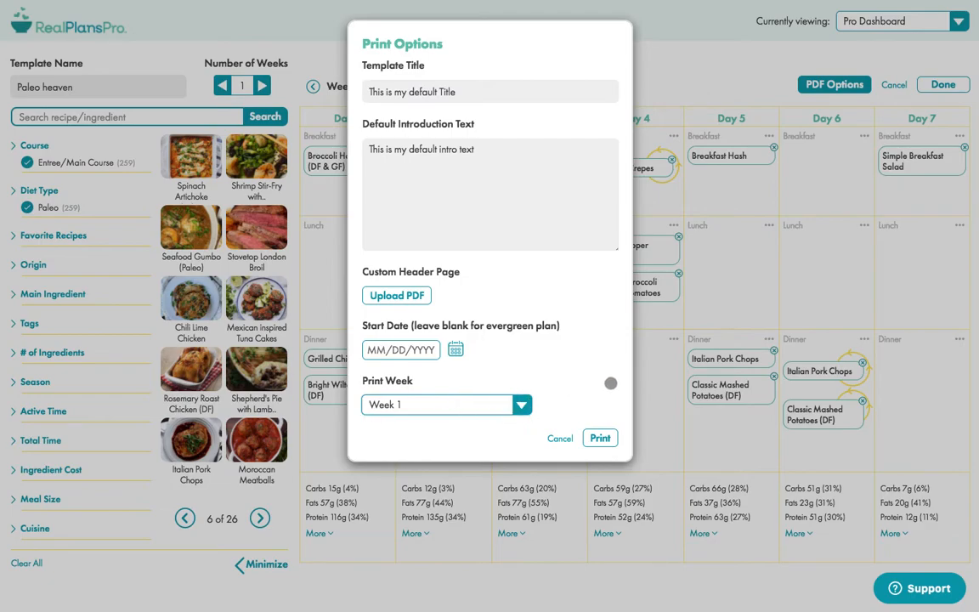
left_click(600, 438)
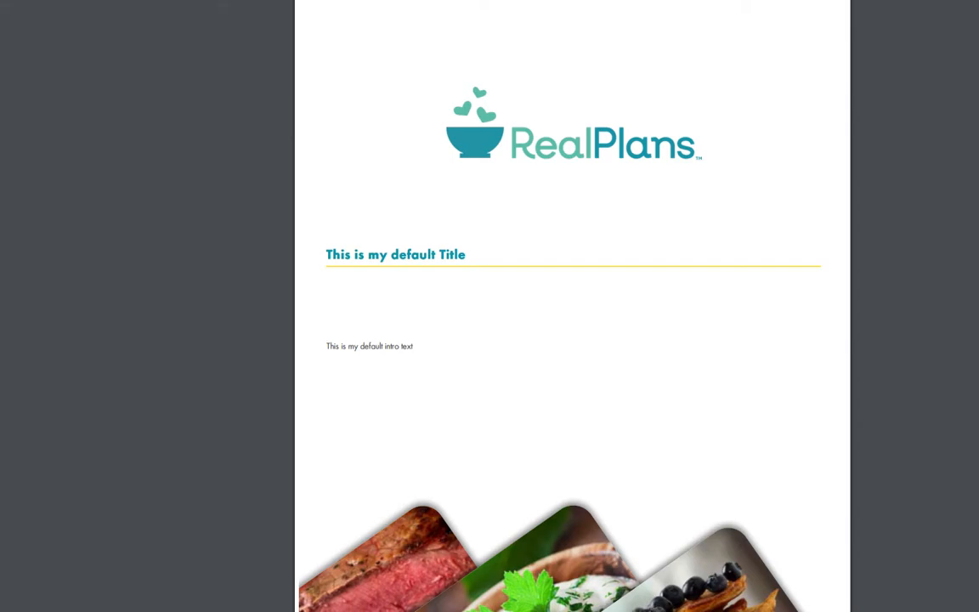
mouse_move(547, 145)
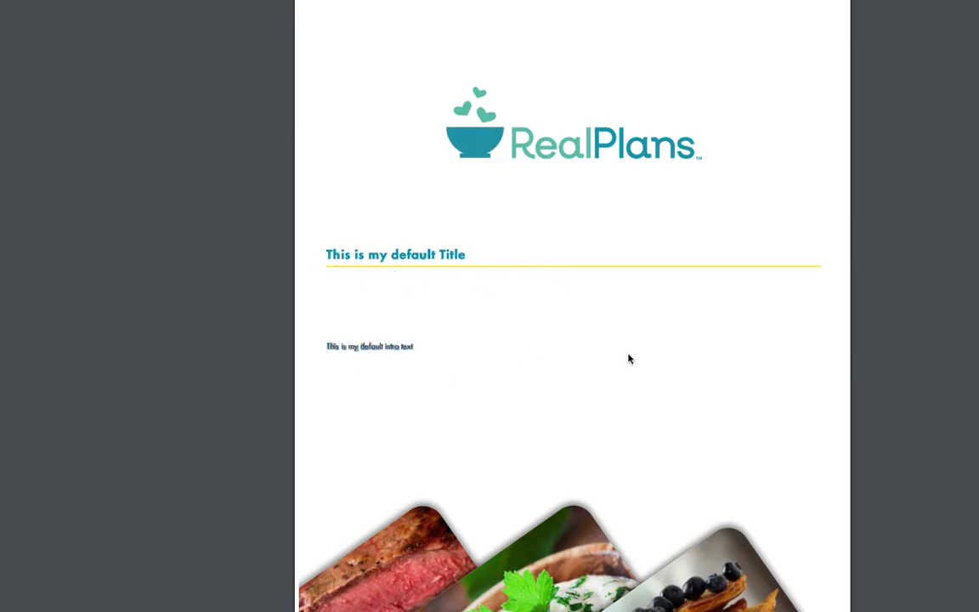
Step: Scroll past the RealPlans cover page to the Meal Plan Summary calendar grid
scroll("down", 3)
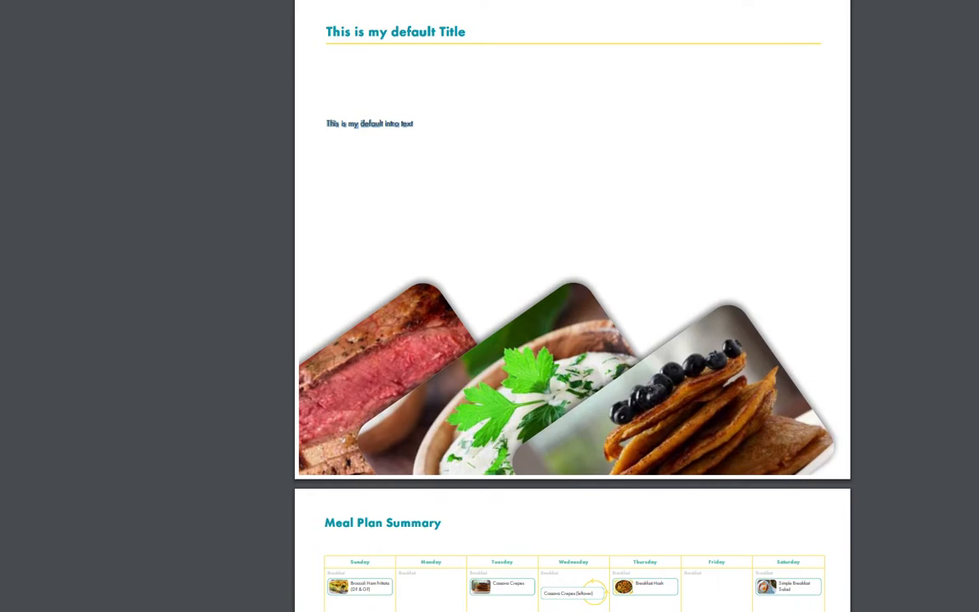
mouse_move(592, 381)
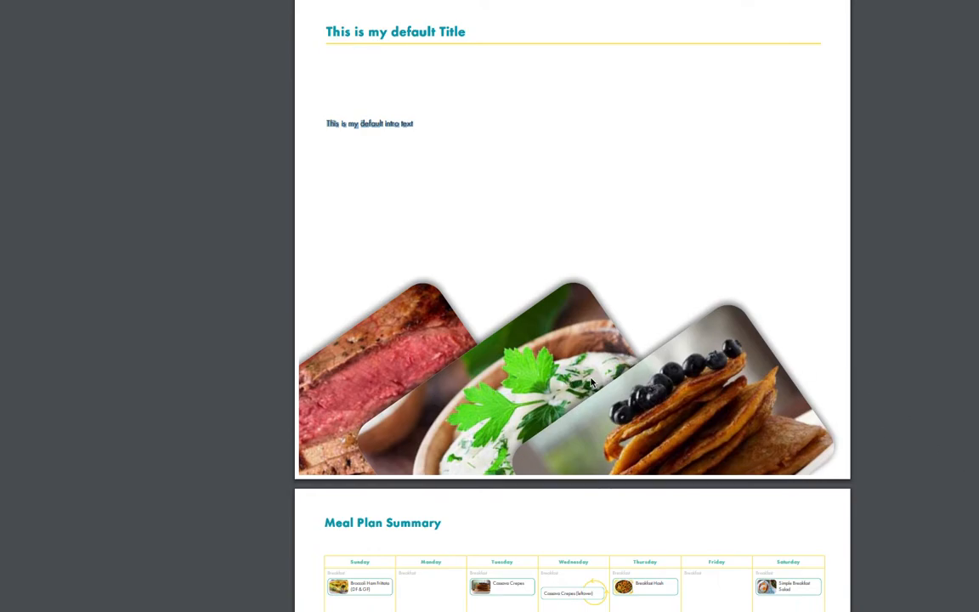
mouse_move(880, 399)
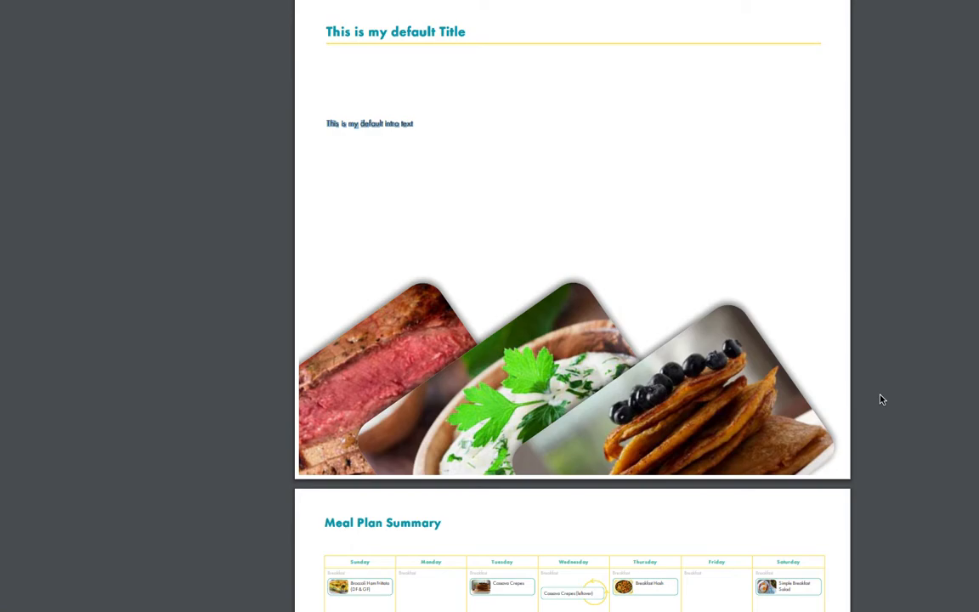
mouse_move(798, 410)
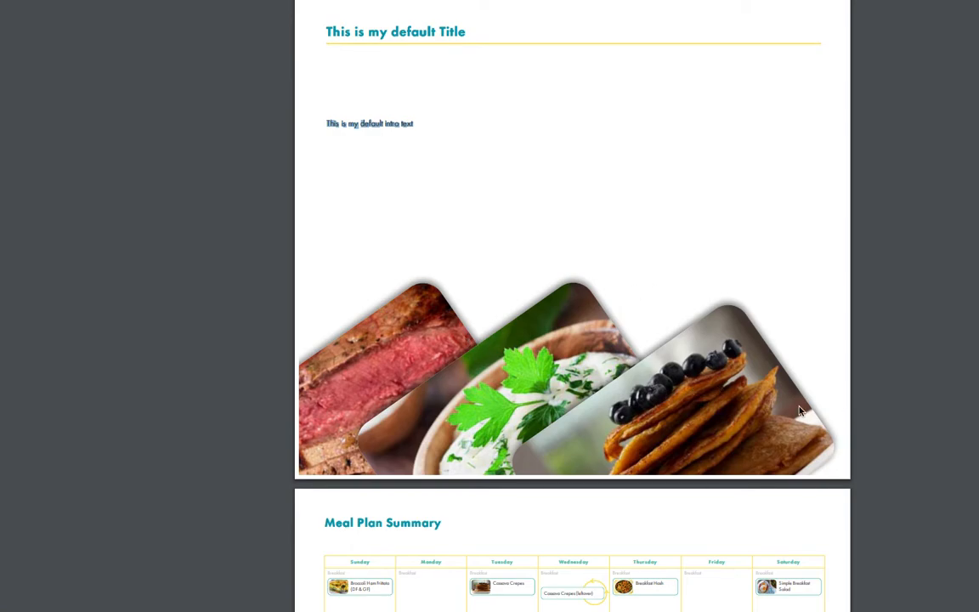
scroll("down", 3)
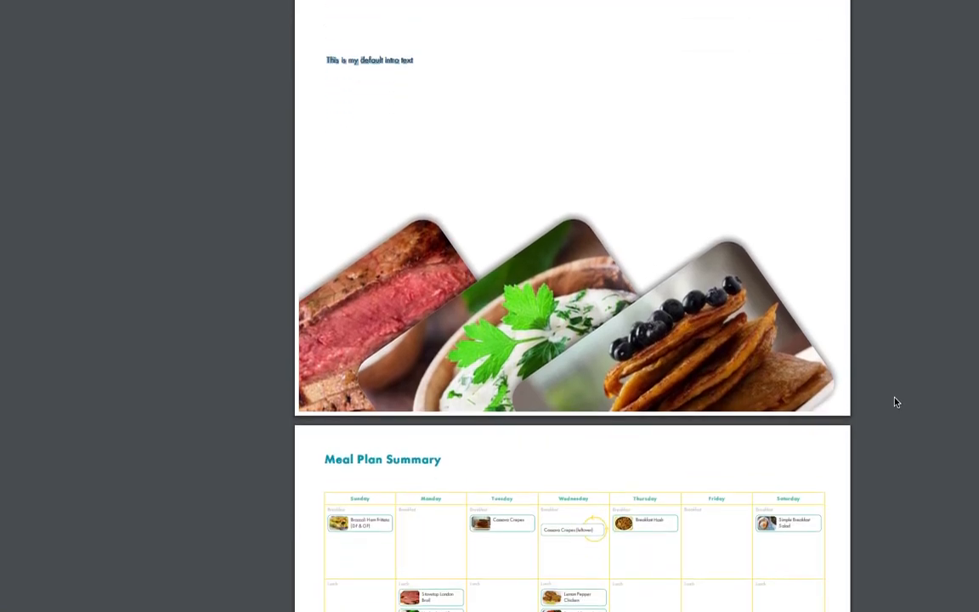
scroll("down", 3)
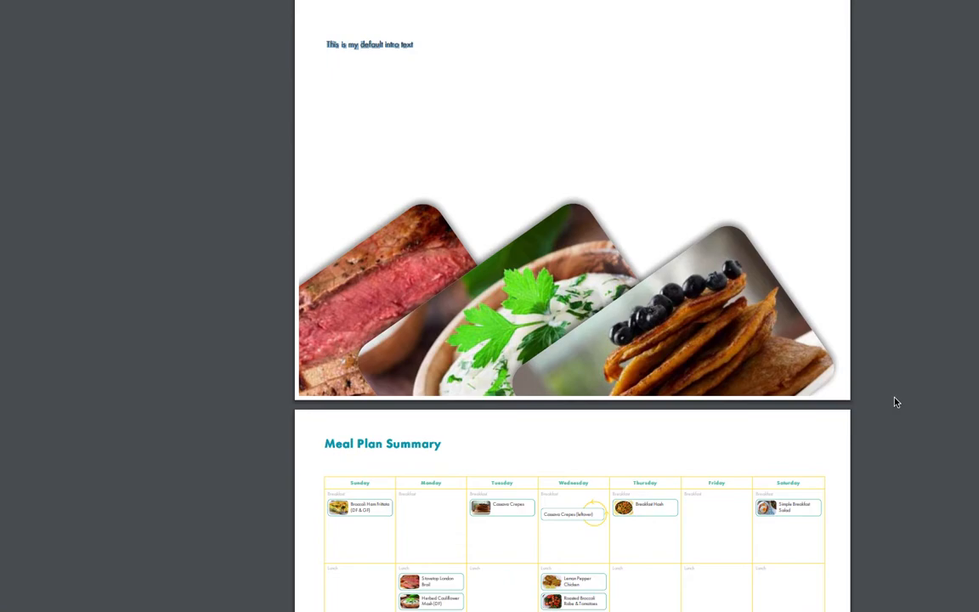
mouse_move(739, 308)
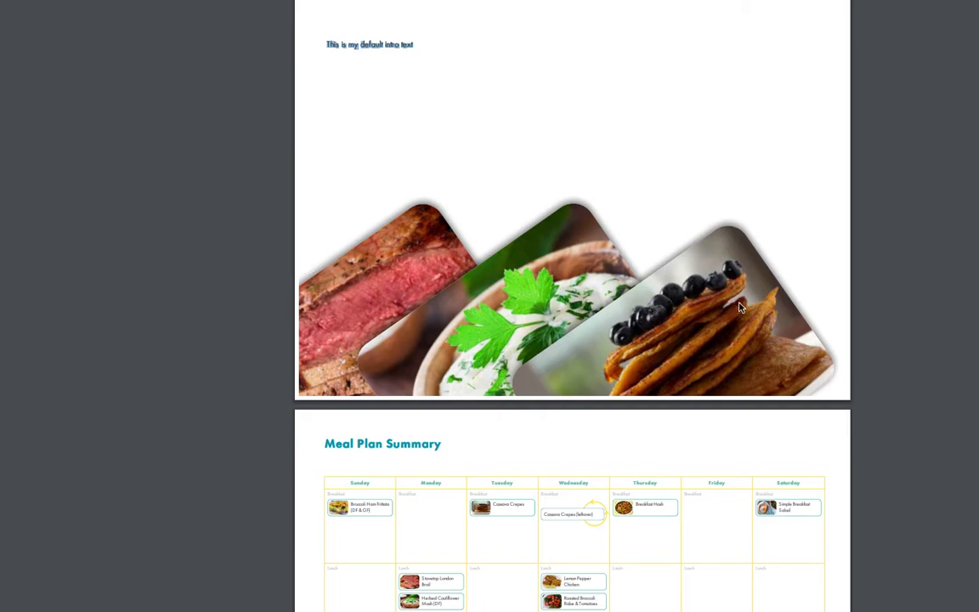
scroll("down", 3)
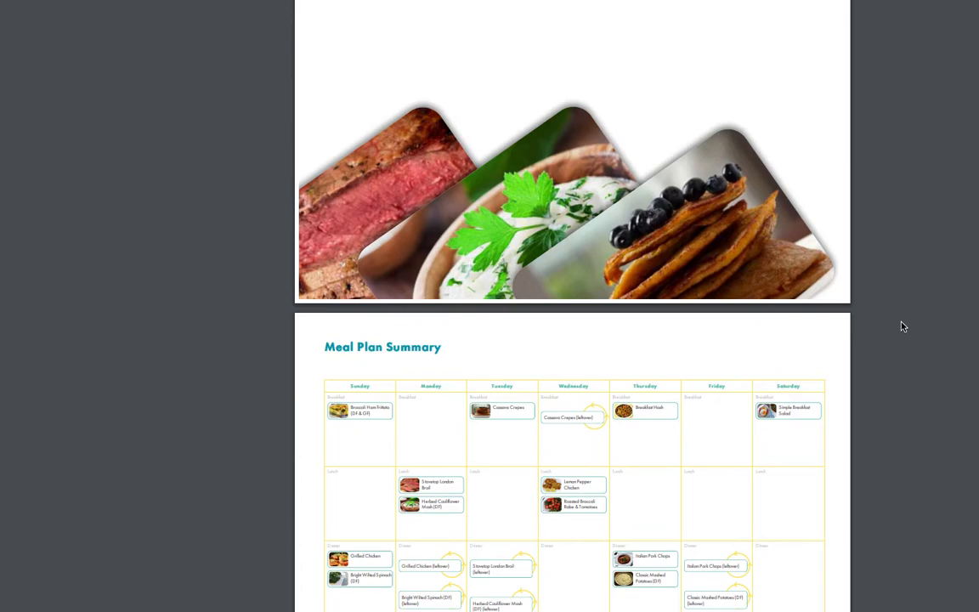
Step: Scroll through the Recipe List, Shopping List and prep schedule to the Broccoli Ham Frittata recipe
scroll("down", 3)
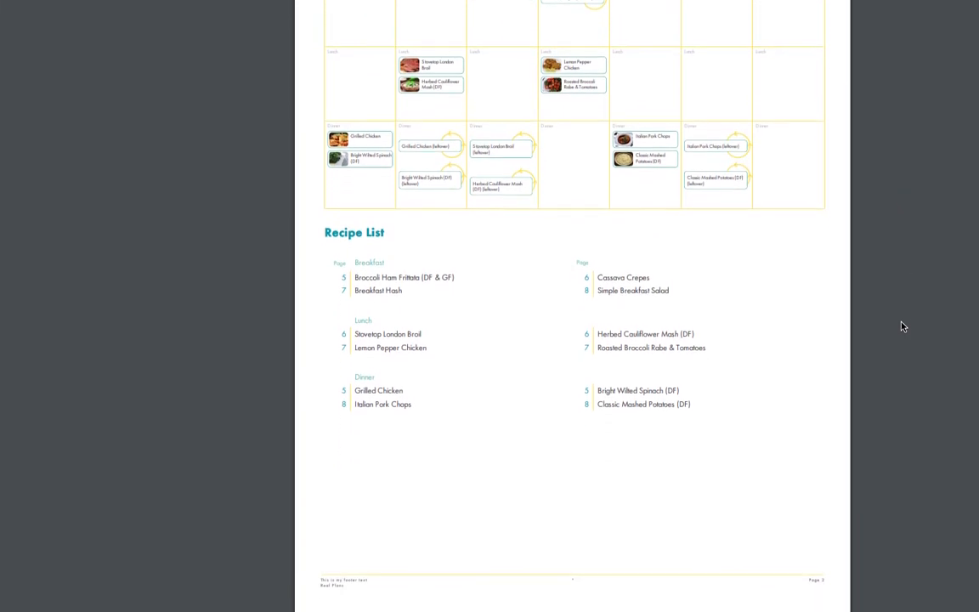
scroll("down", 3)
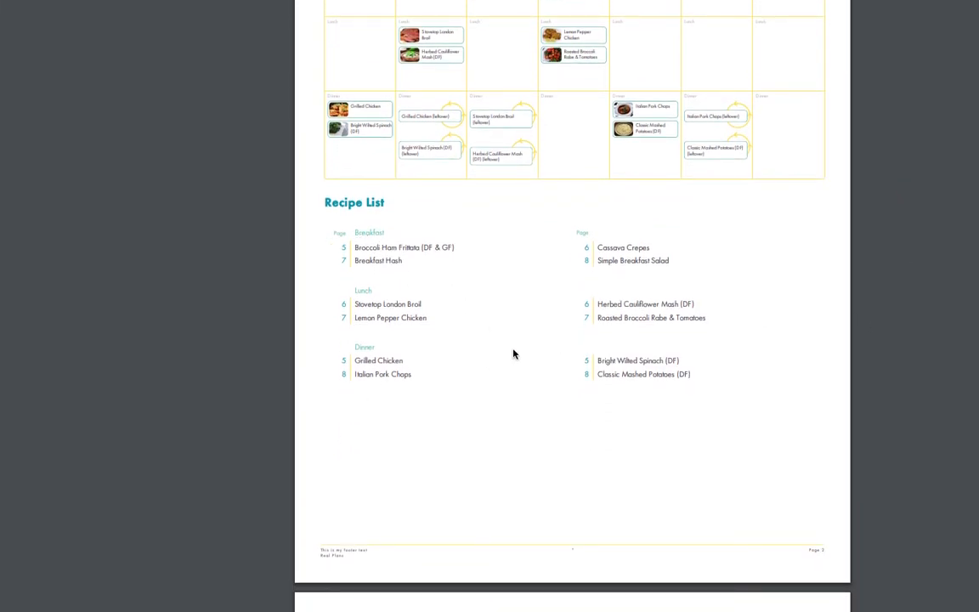
mouse_move(737, 311)
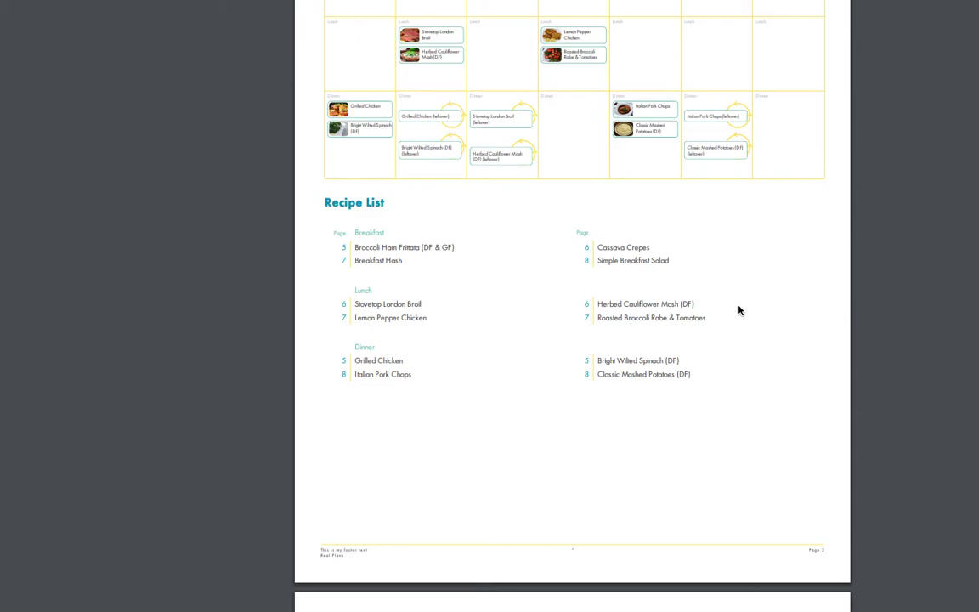
scroll("down", 3)
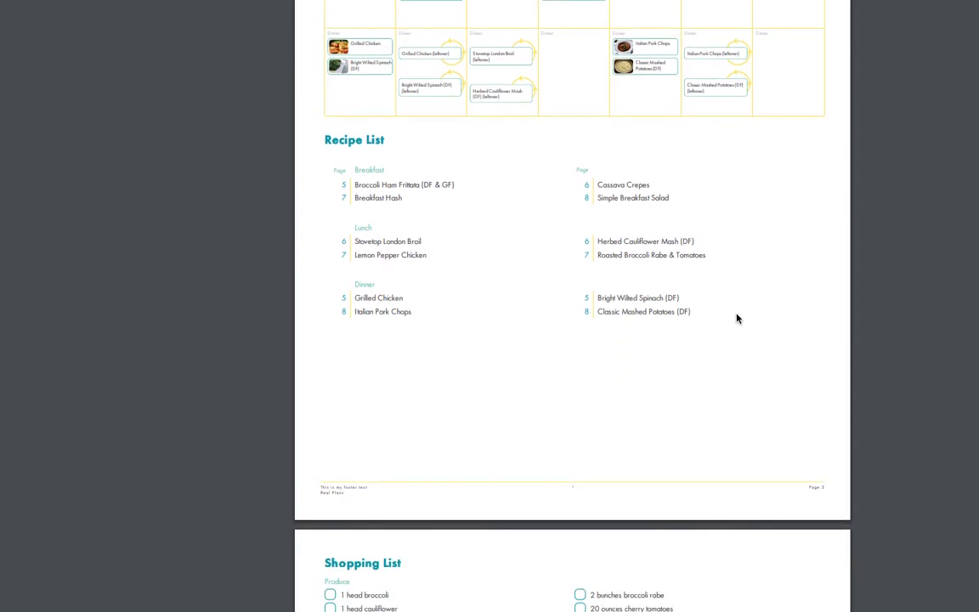
scroll("down", 3)
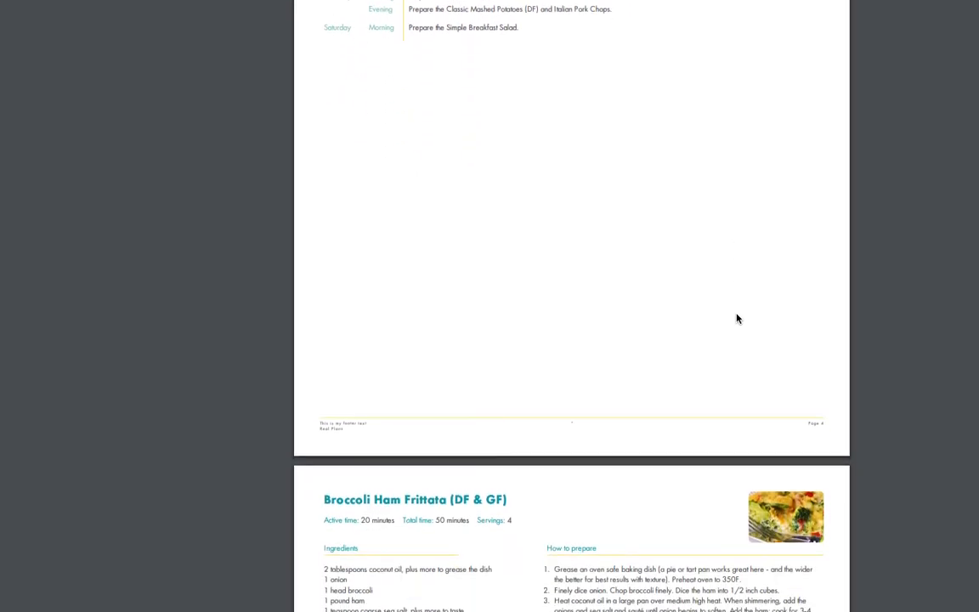
Step: Scroll through the recipe pages, past Breakfast Hash and Italian Pork Chops, to the Macros table
scroll("down", 3)
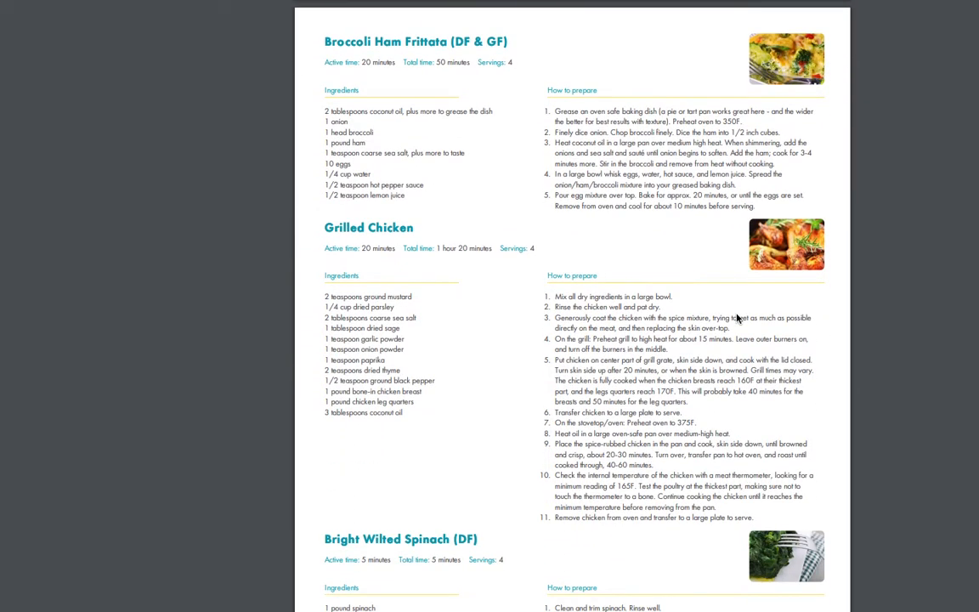
mouse_move(904, 391)
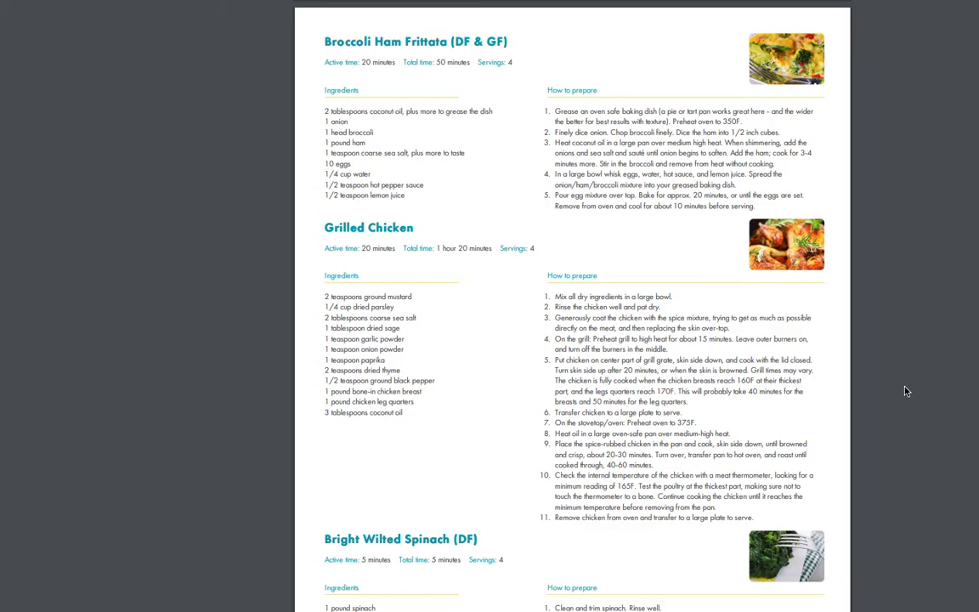
scroll("down", 3)
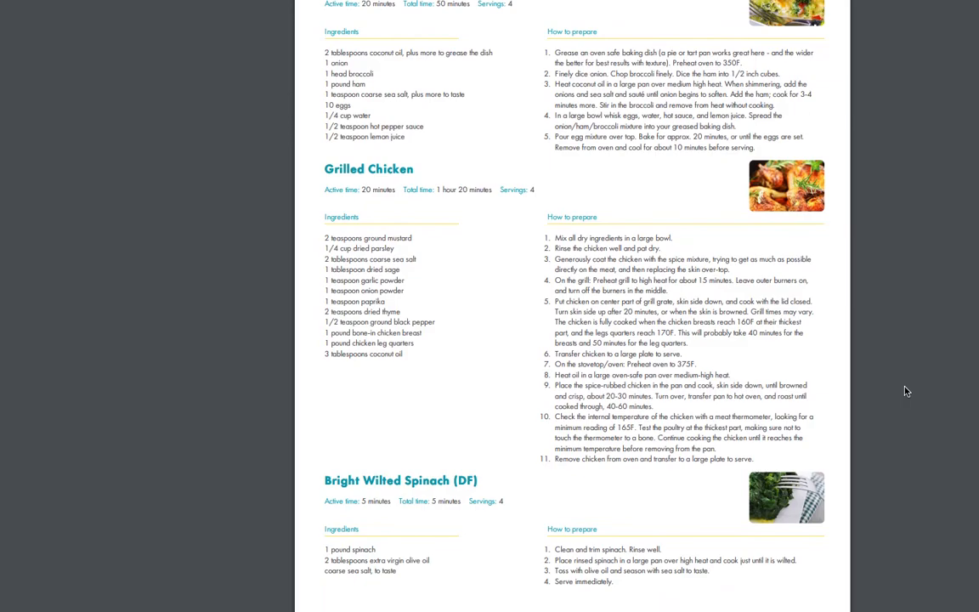
scroll("down", 3)
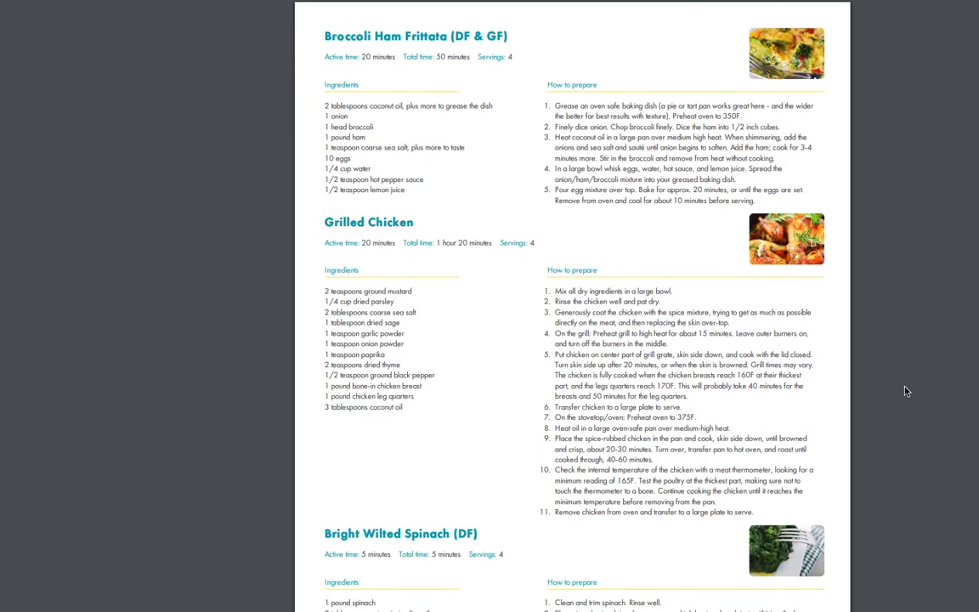
scroll("down", 3)
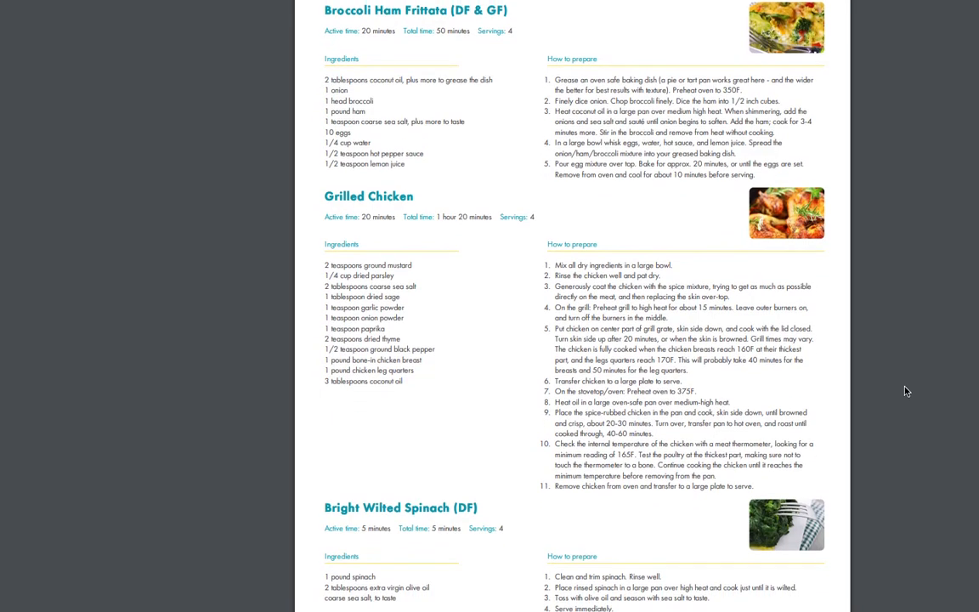
scroll("down", 3)
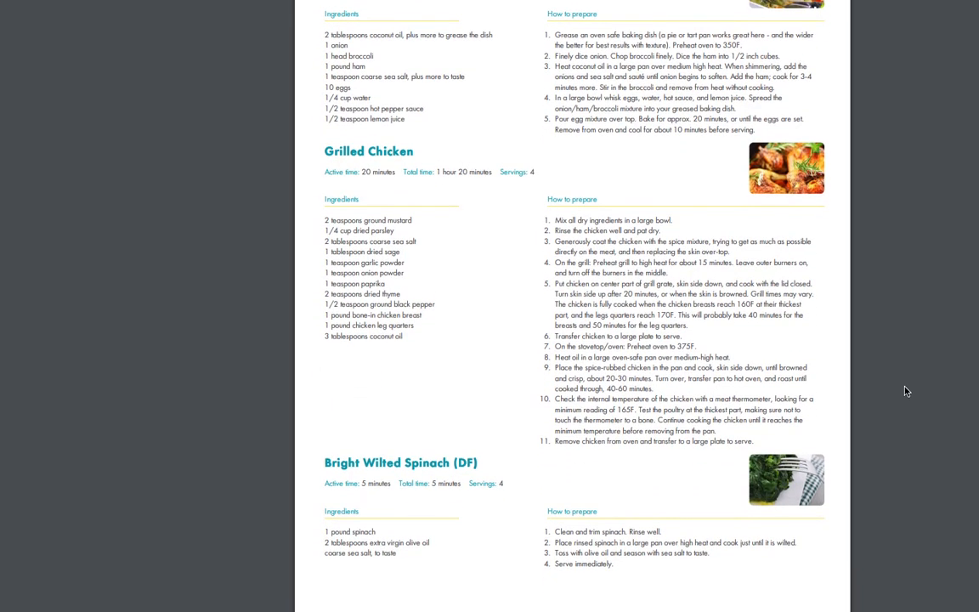
scroll("down", 3)
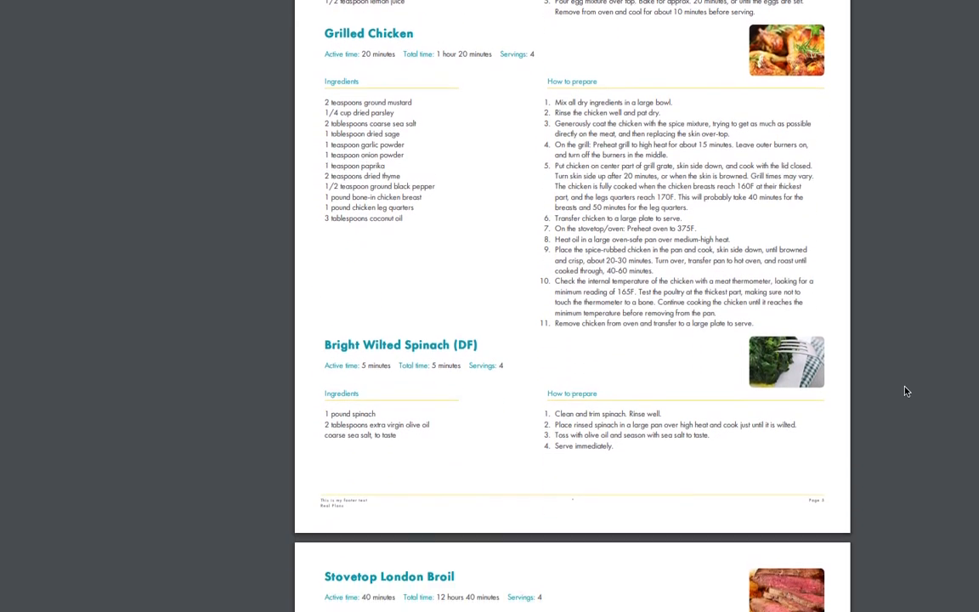
scroll("down", 3)
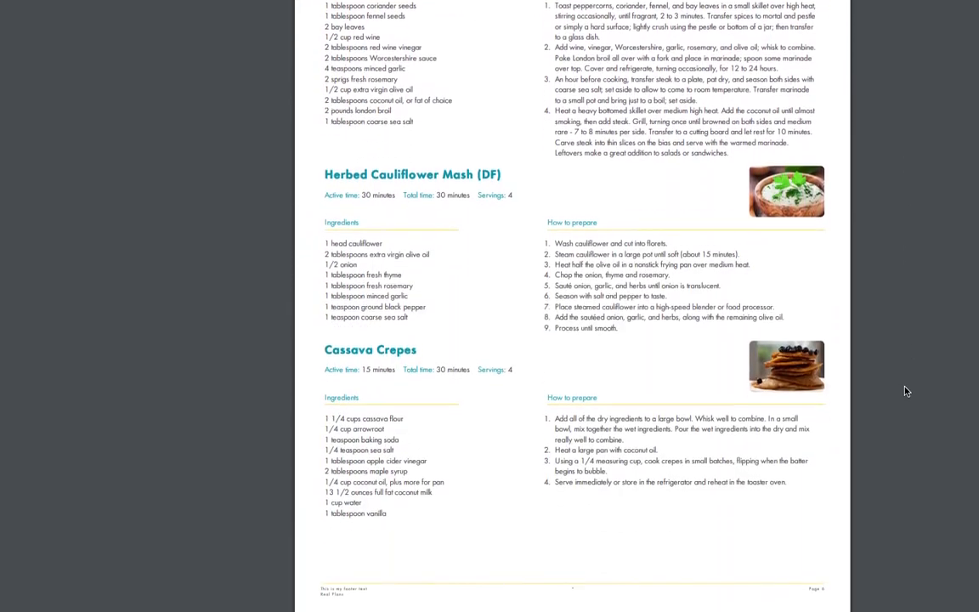
scroll("down", 3)
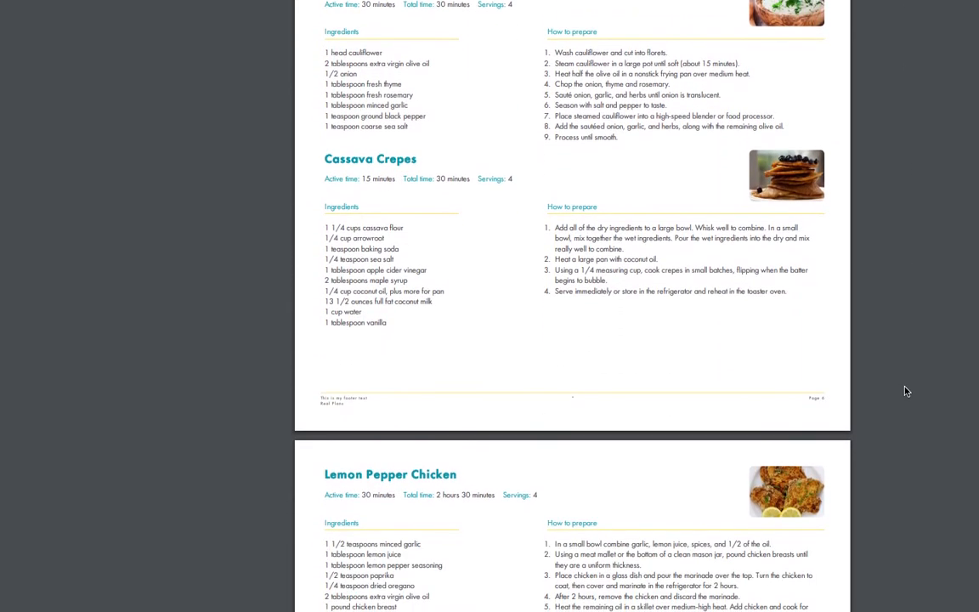
scroll("down", 3)
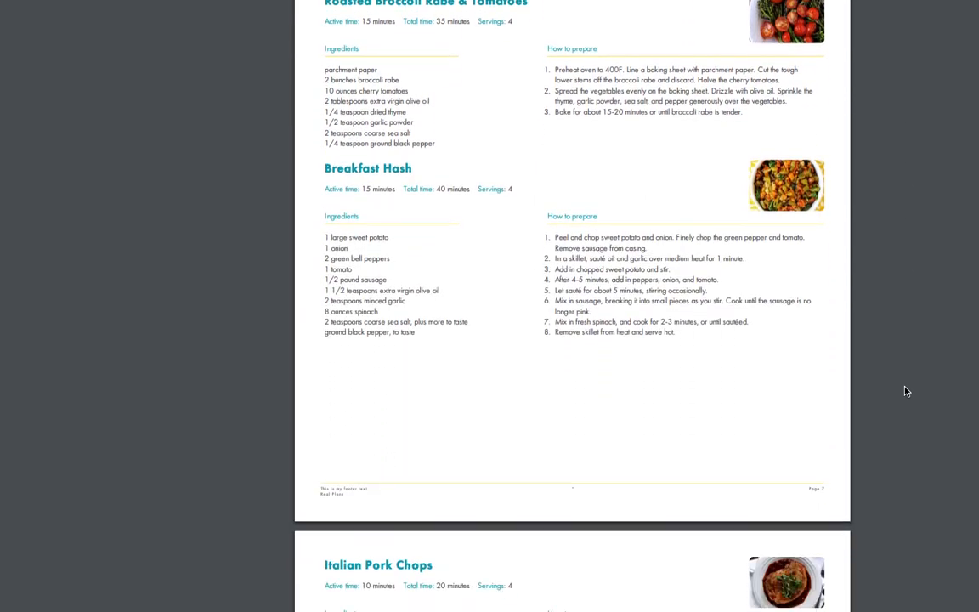
scroll("down", 3)
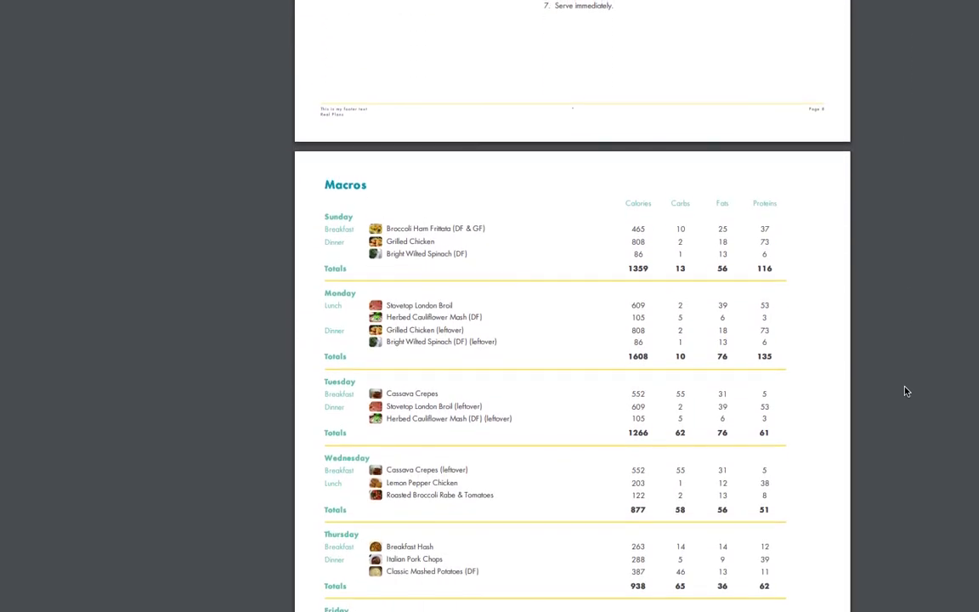
Step: View the Macros totals page, then jump back to the RealPlans cover page
scroll("down", 3)
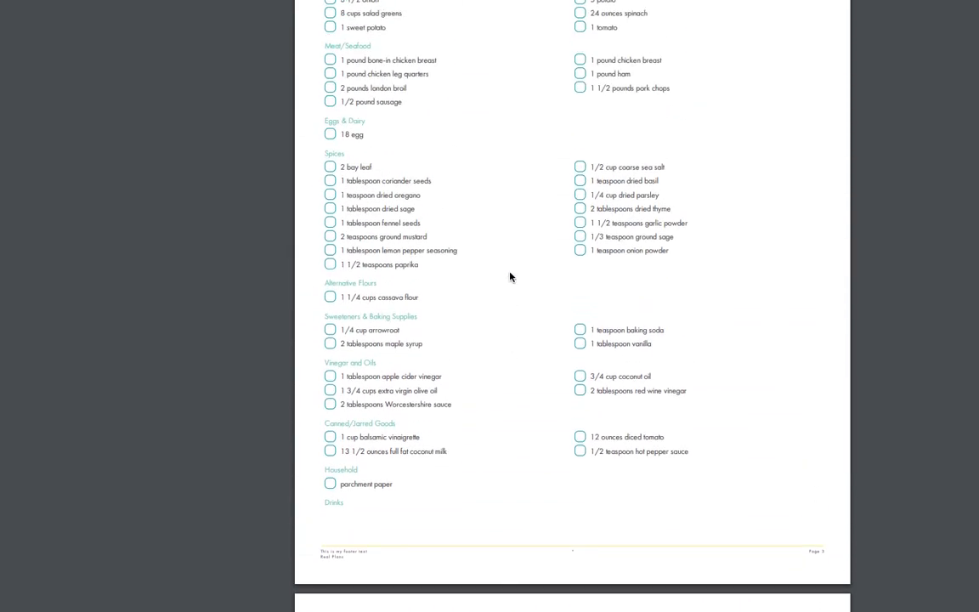
scroll("down", 3)
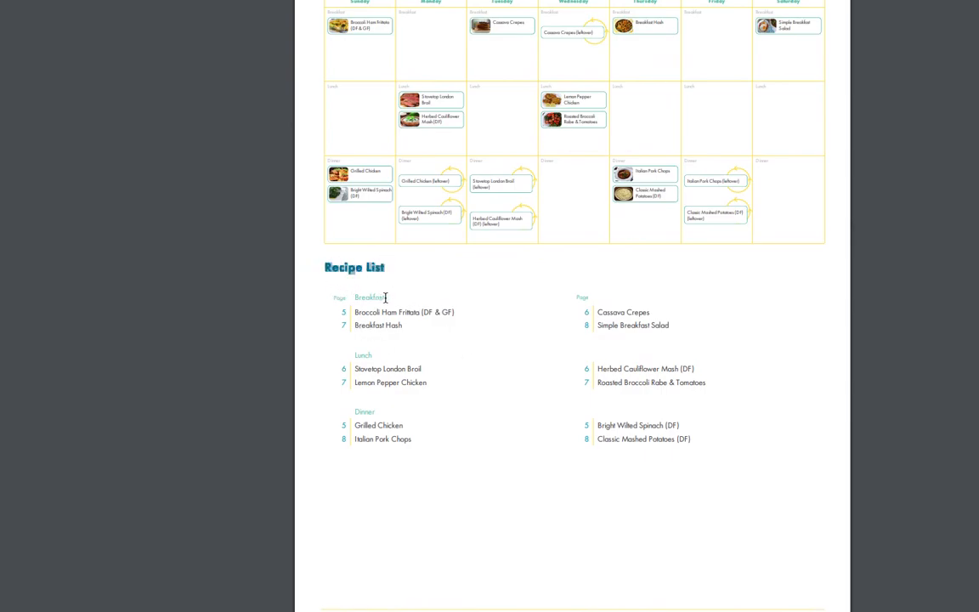
double_click(368, 297)
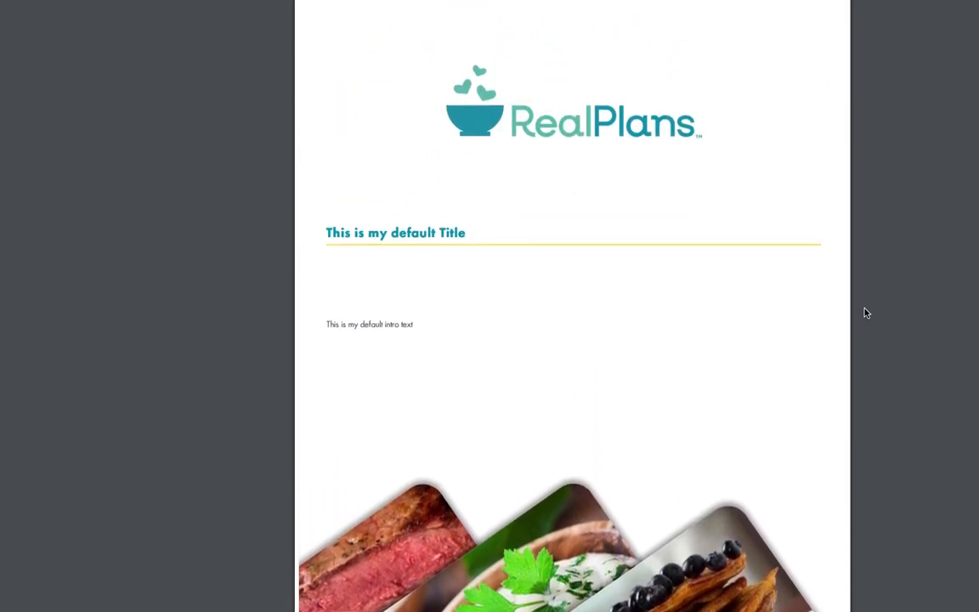
mouse_move(907, 313)
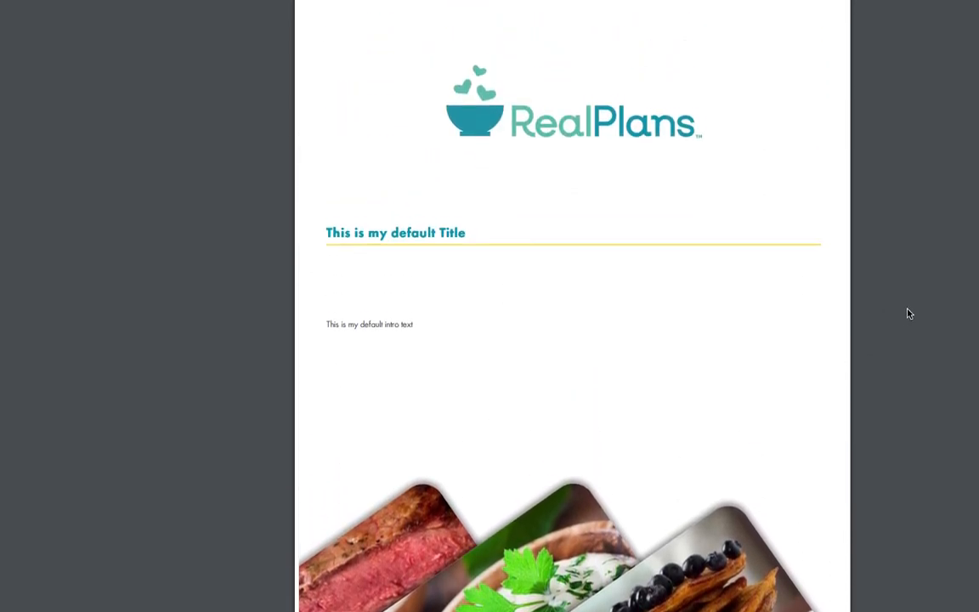